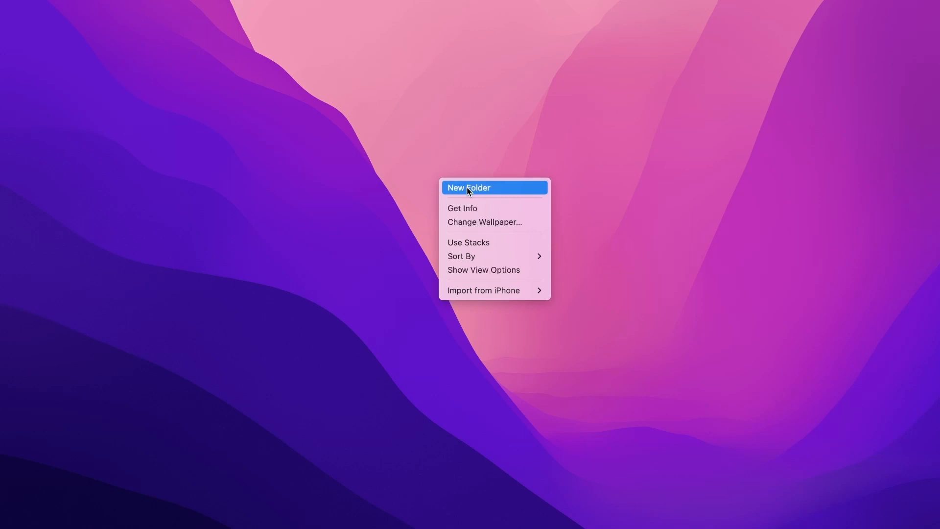
Create a desktop folder and name it django-drf-ecommerce.
{"action": "left_click", "coordinate": [467, 188]}
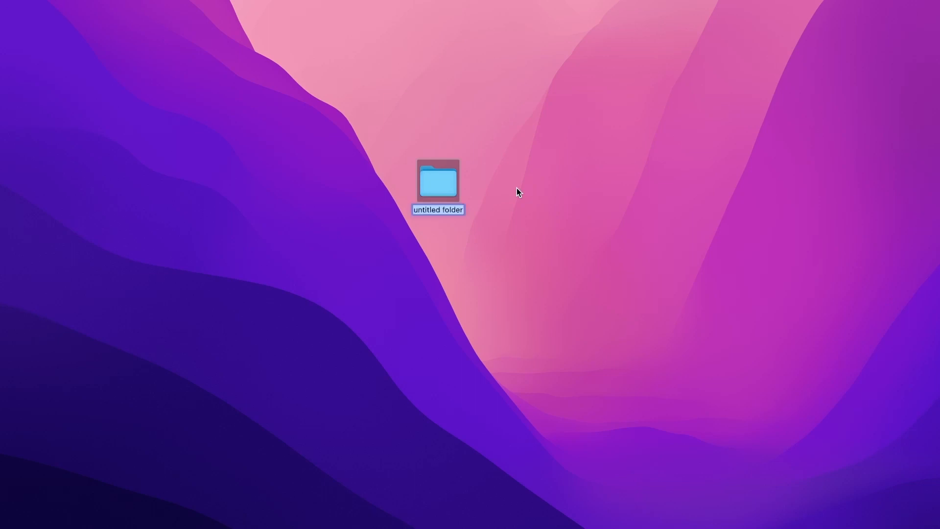
{"action": "type", "text": "django"}
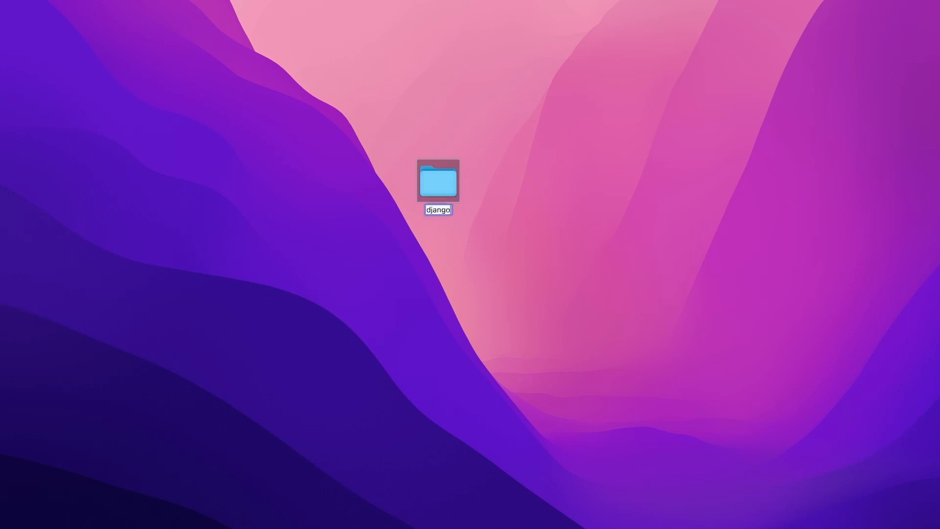
{"action": "type", "text": "-or"}
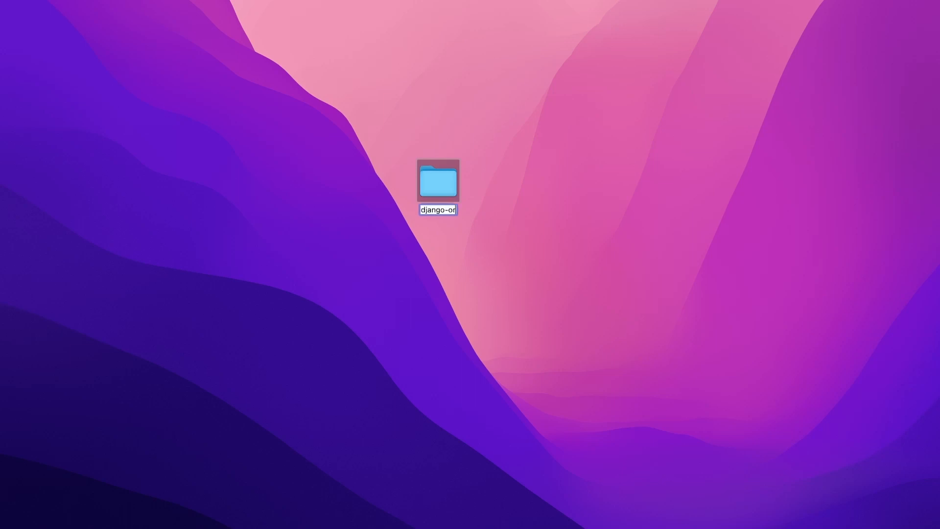
{"action": "type", "text": "m"}
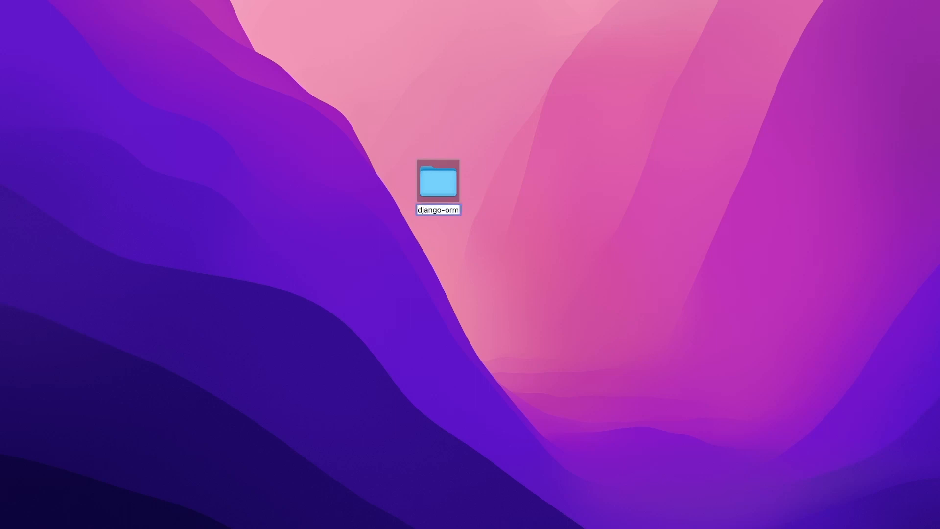
{"action": "type", "text": "django-dr"}
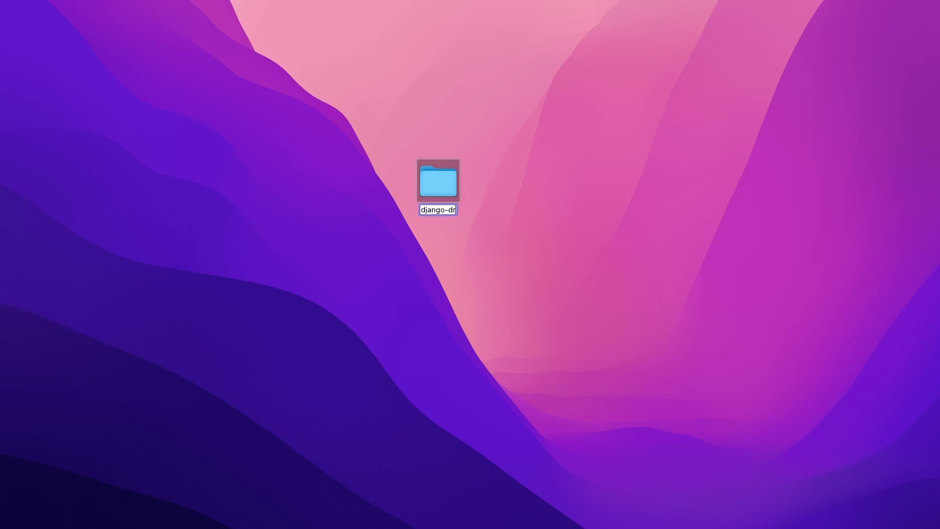
{"action": "type", "text": "f-ecommerce"}
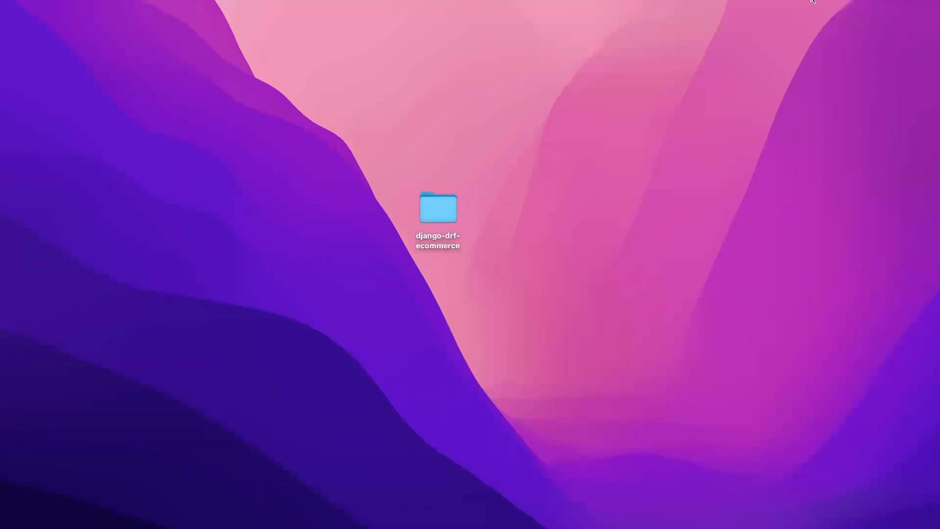
Launch Visual Studio Code and browse its File and Selection menus.
{"action": "key", "text": "cmd+space"}
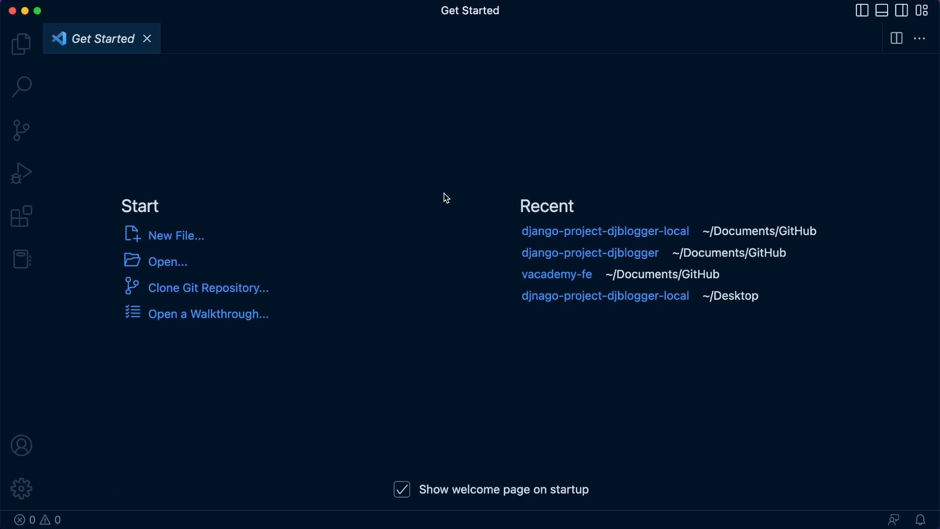
{"action": "mouse_move", "coordinate": [136, 260]}
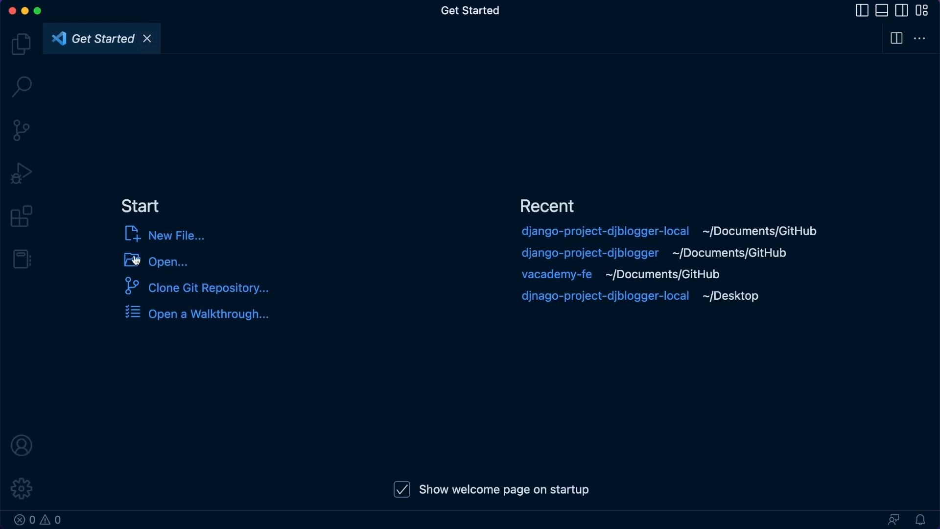
{"action": "mouse_move", "coordinate": [129, 29]}
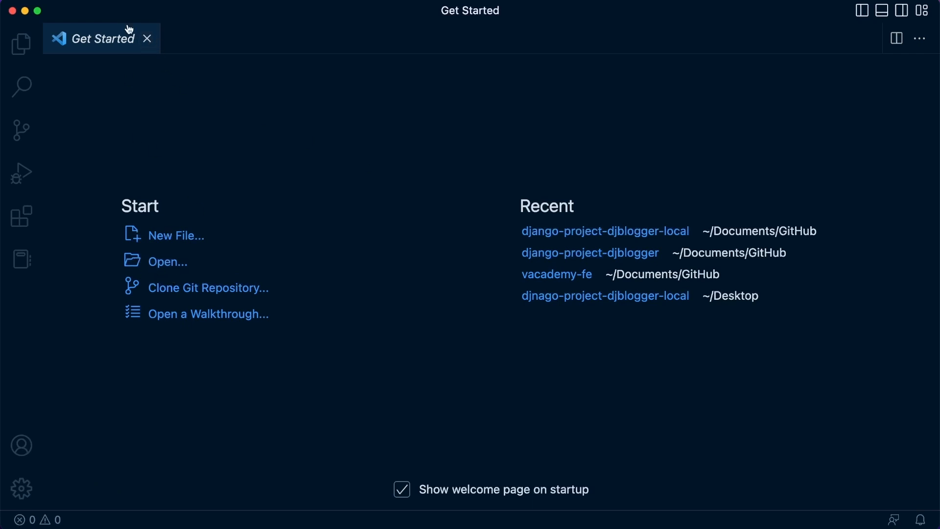
{"action": "left_click", "coordinate": [24, 6]}
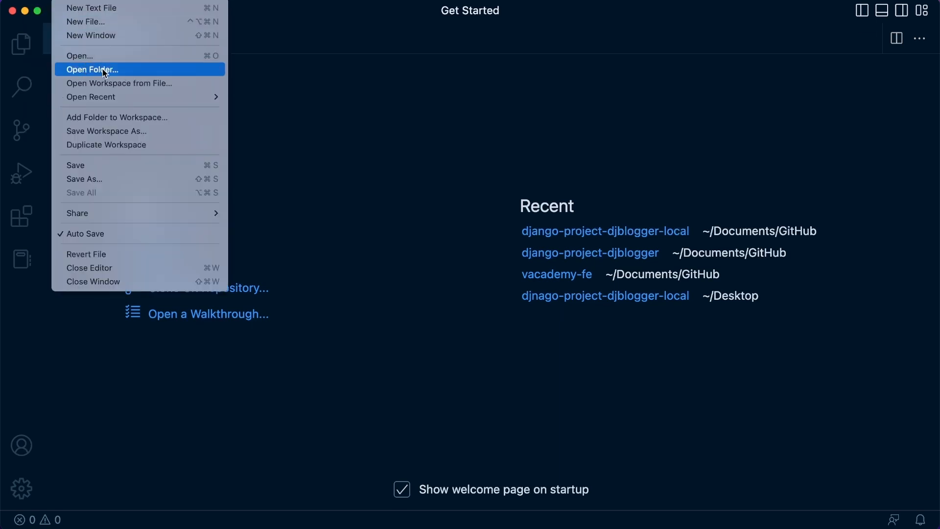
{"action": "left_click", "coordinate": [138, 6]}
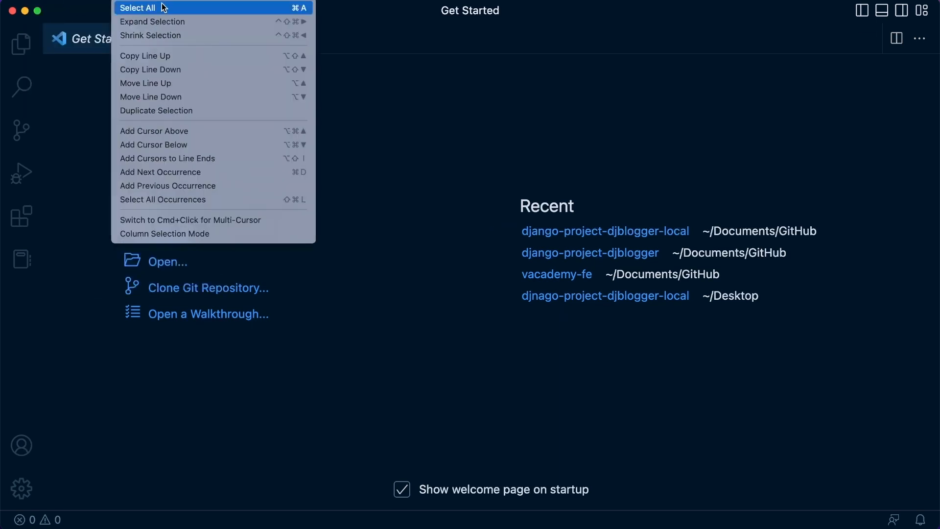
{"action": "left_click", "coordinate": [71, 1]}
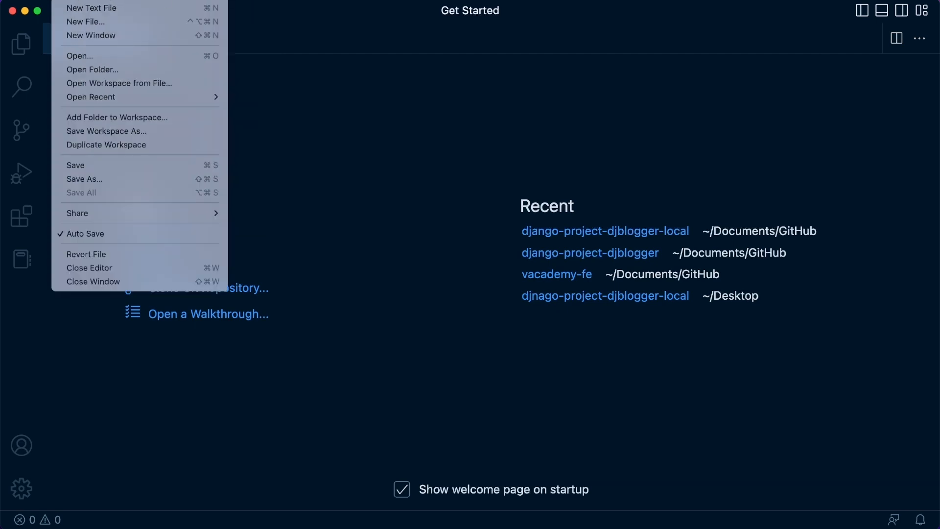
{"action": "mouse_move", "coordinate": [92, 70]}
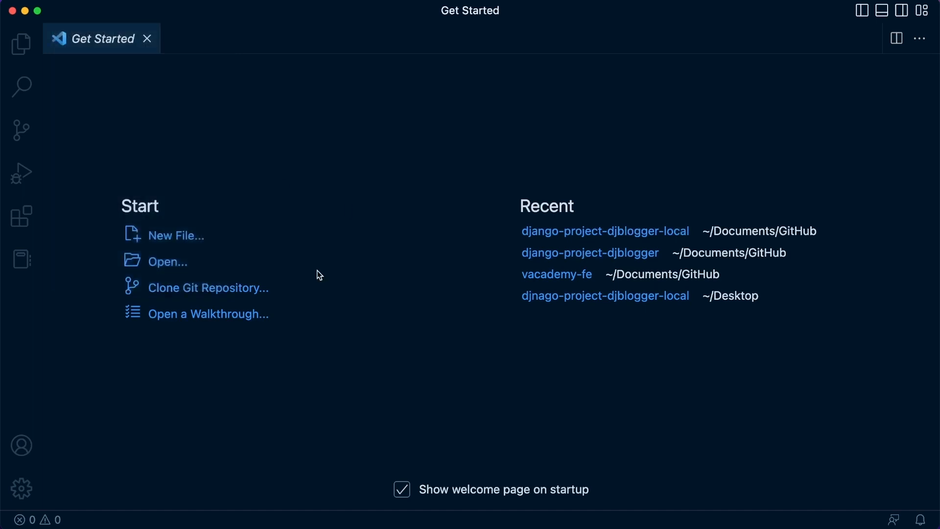
{"action": "mouse_move", "coordinate": [156, 262]}
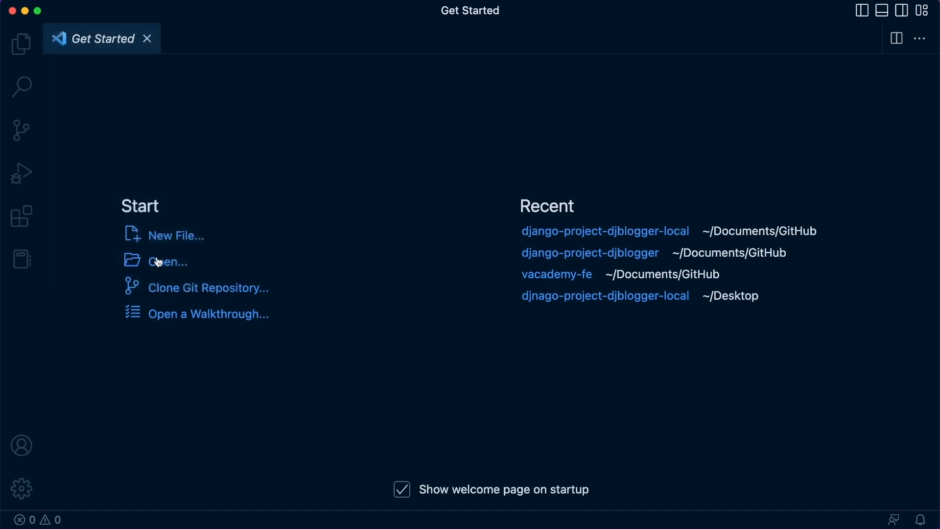
Open Desktop > django-drf-ecommerce in VS Code and trust the folder's authors.
{"action": "left_click", "coordinate": [167, 262]}
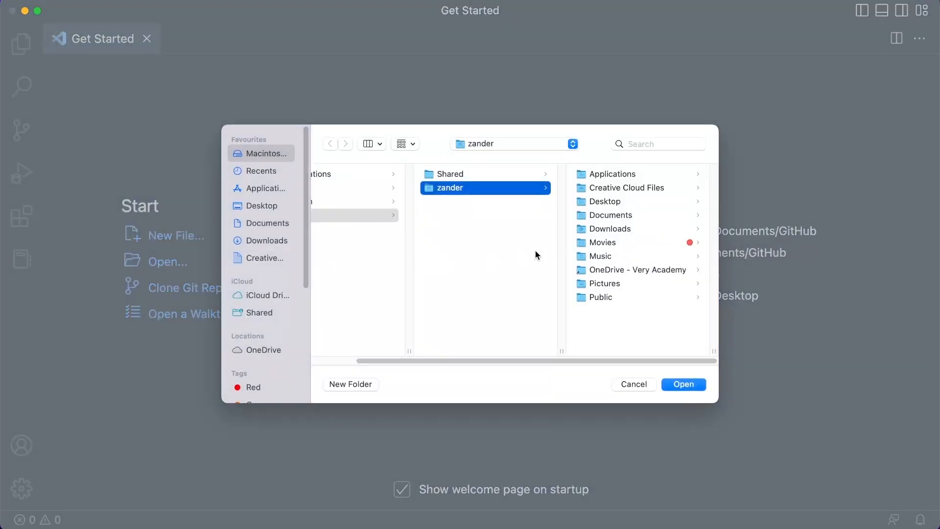
{"action": "left_click", "coordinate": [262, 205]}
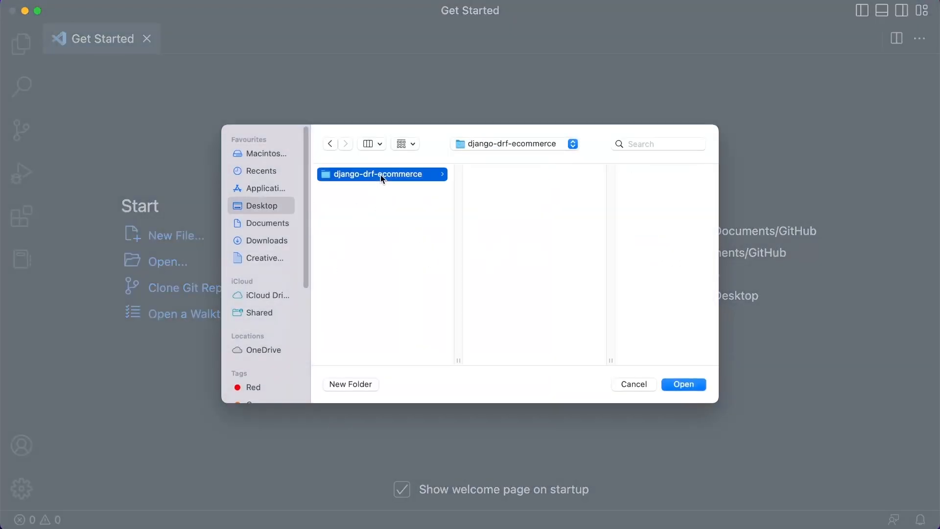
{"action": "left_click", "coordinate": [682, 384]}
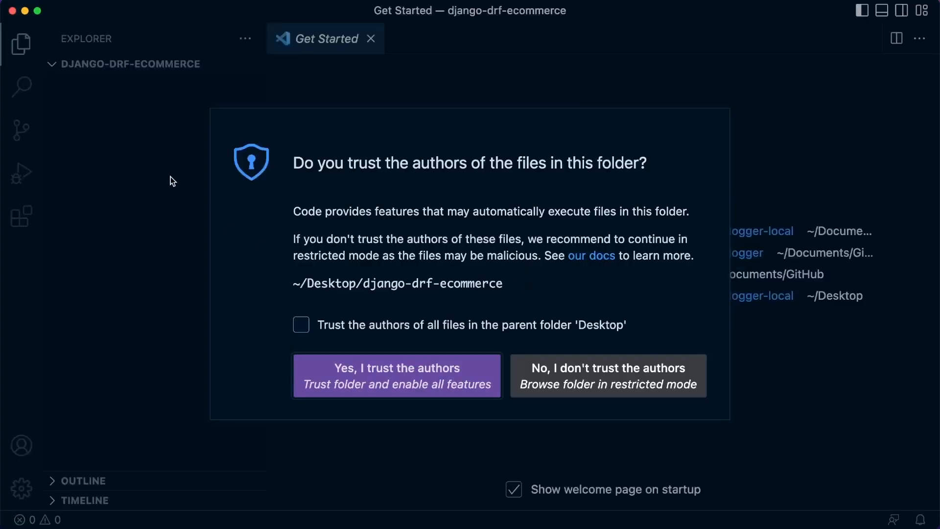
{"action": "left_click", "coordinate": [397, 375]}
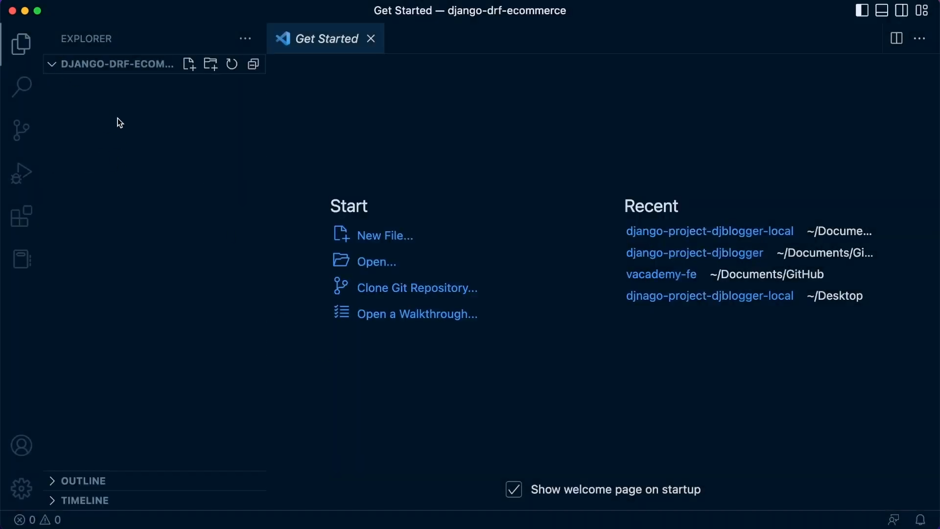
{"action": "right_click", "coordinate": [119, 123]}
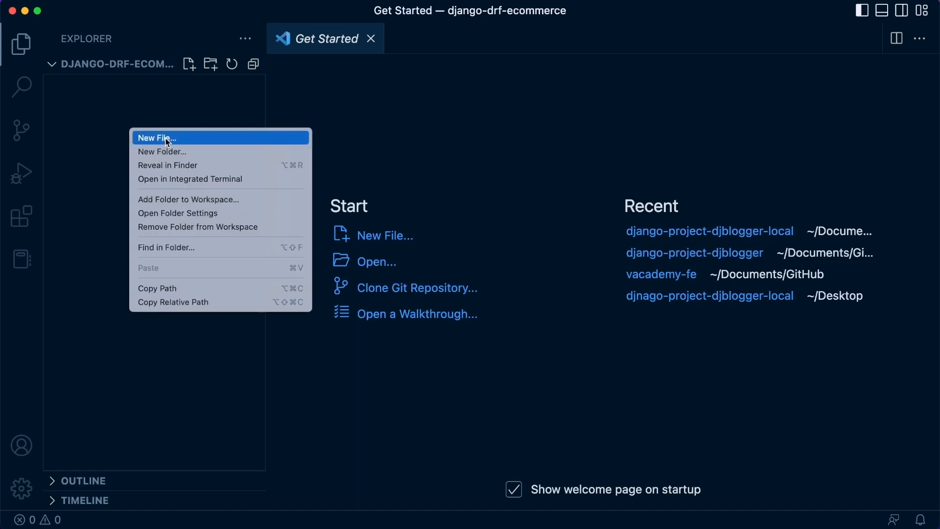
{"action": "left_click", "coordinate": [156, 137]}
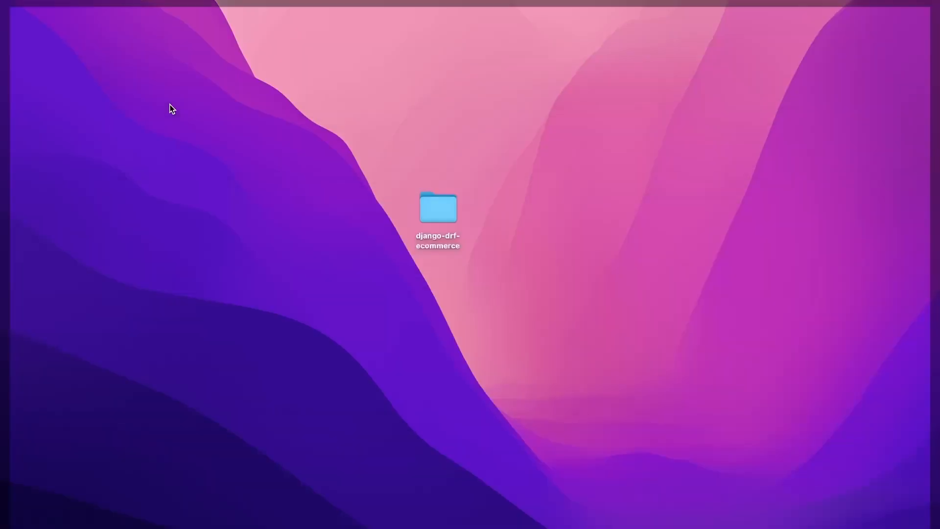
{"action": "double_click", "coordinate": [437, 208]}
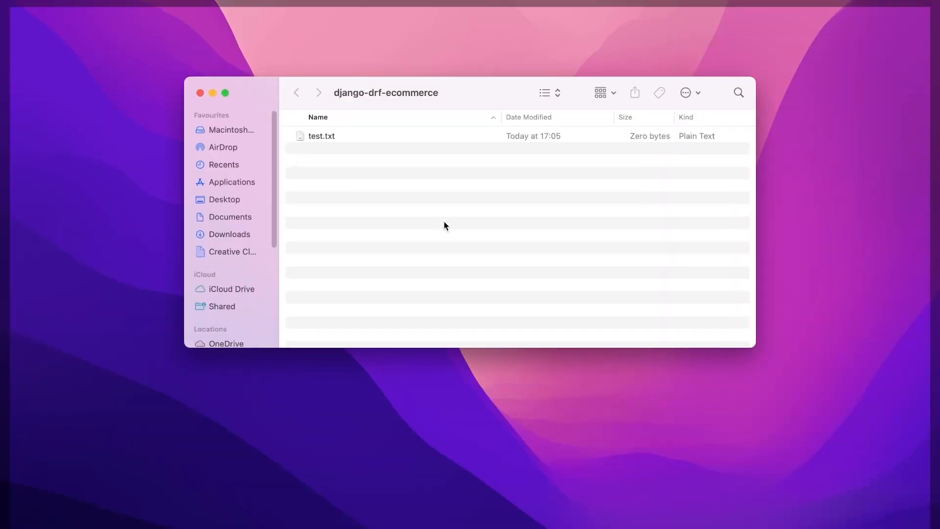
{"action": "mouse_move", "coordinate": [378, 243]}
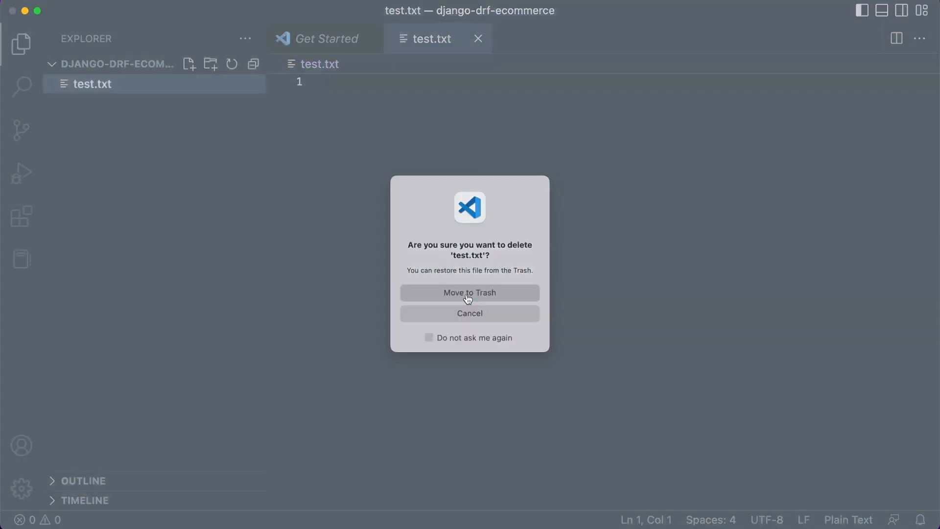
{"action": "left_click", "coordinate": [468, 293]}
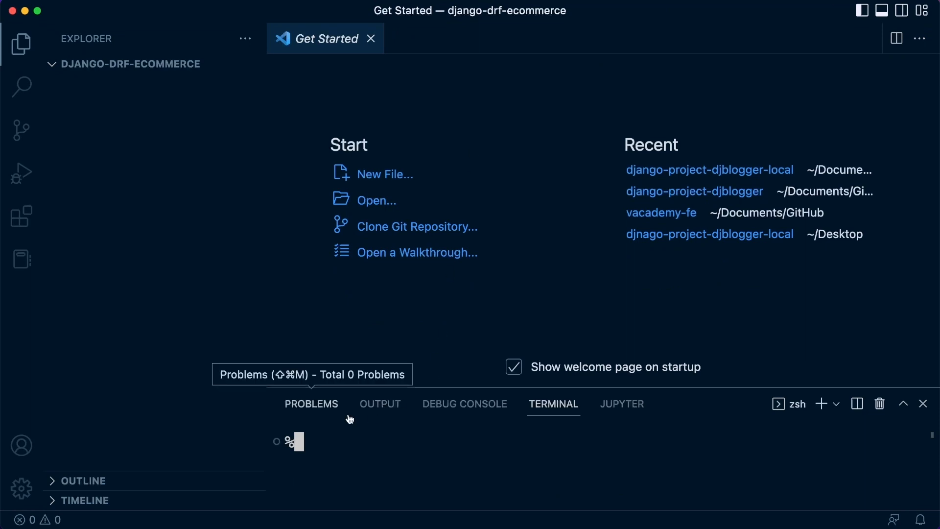
{"action": "mouse_move", "coordinate": [202, 57]}
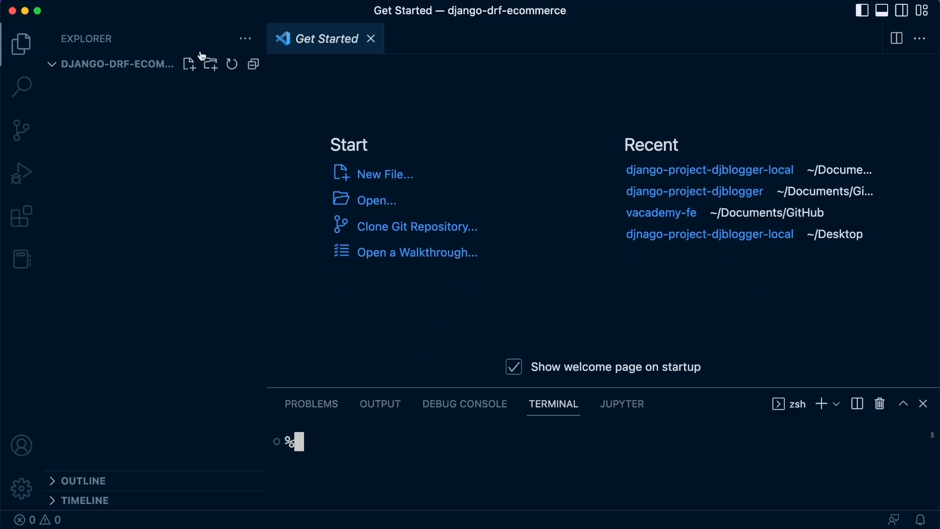
Browse the View menu's workspace and panel options.
{"action": "left_click", "coordinate": [245, 38]}
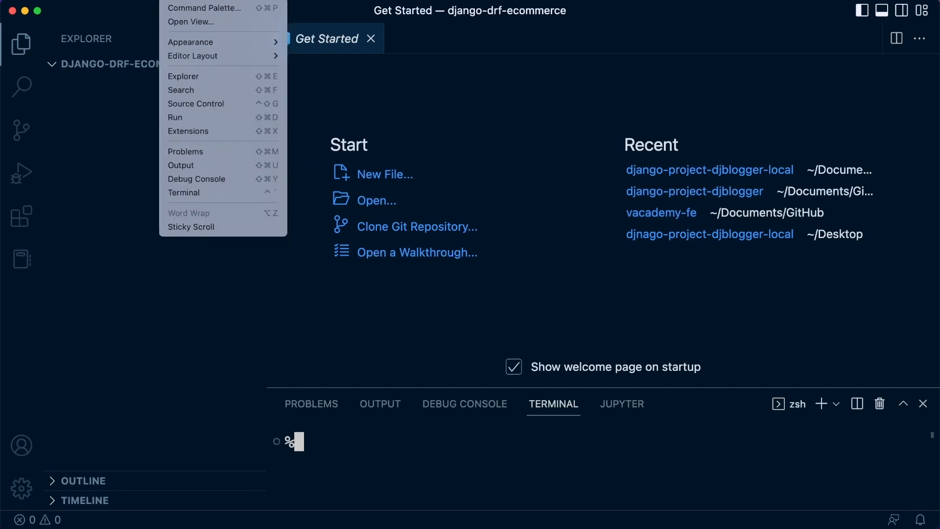
{"action": "mouse_move", "coordinate": [188, 132]}
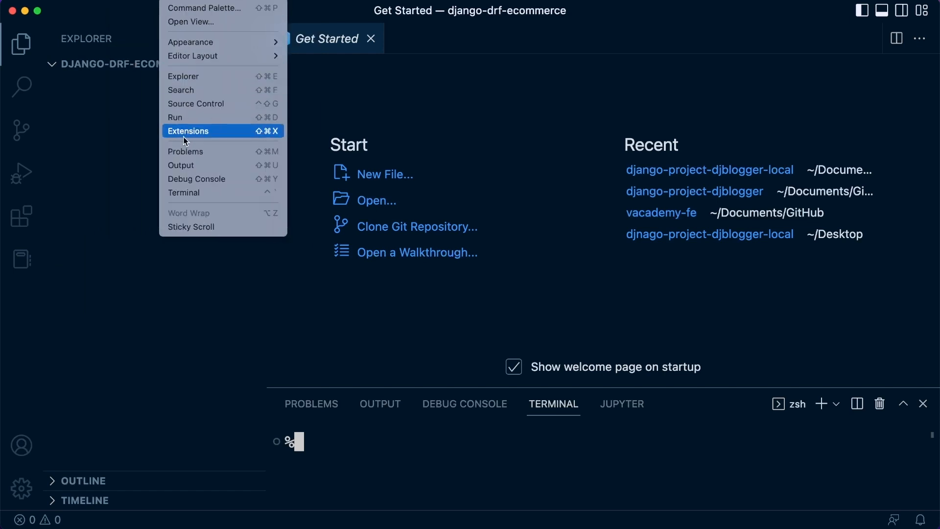
{"action": "mouse_move", "coordinate": [196, 178]}
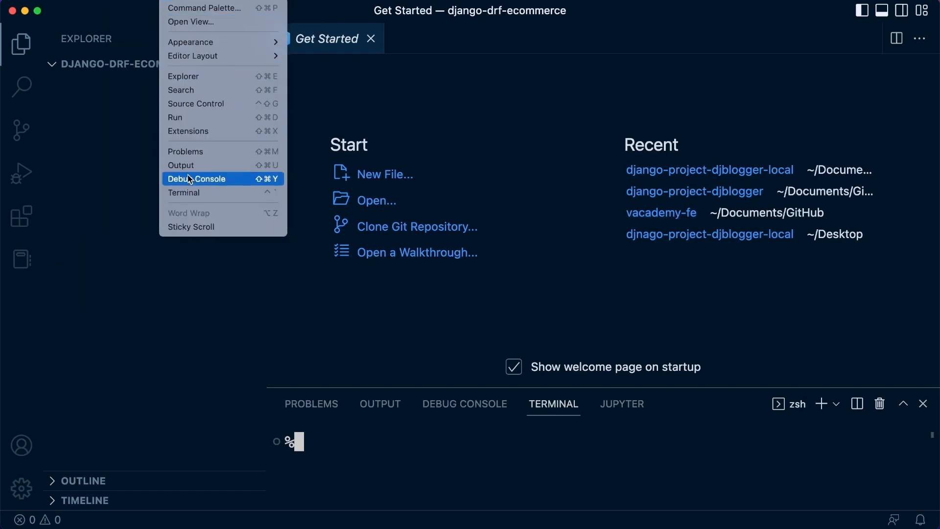
{"action": "mouse_move", "coordinate": [210, 193]}
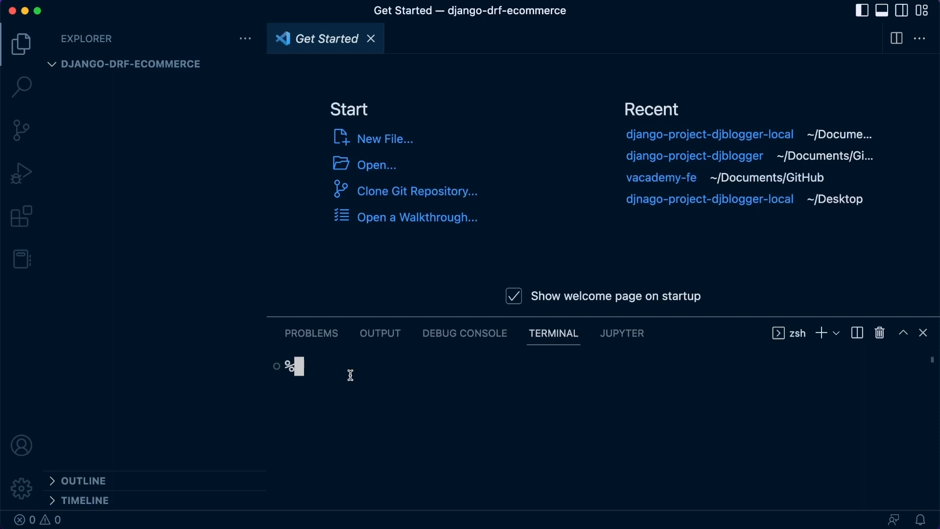
Run python3 -m venv venv, inspect the new venv folder, and begin the source command.
{"action": "type", "text": "python"}
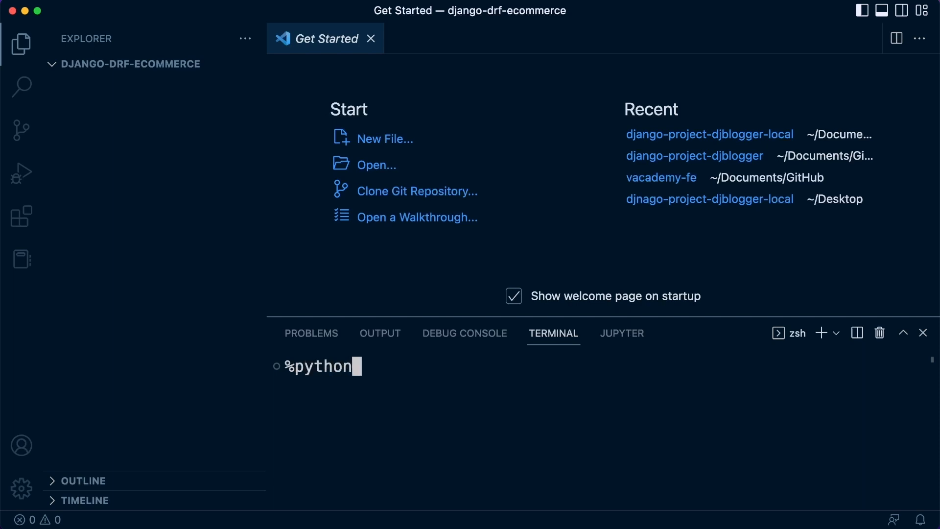
{"action": "type", "text": "3 -m"}
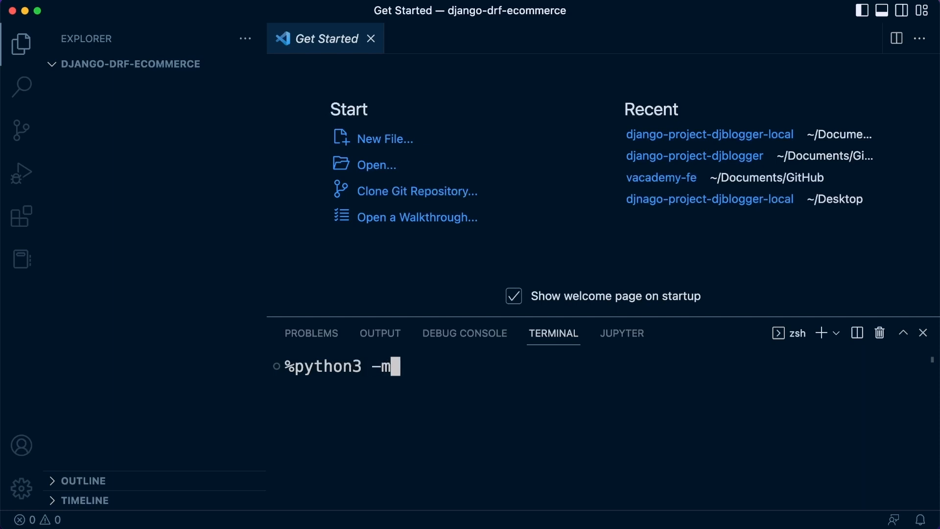
{"action": "type", "text": "venv venv"}
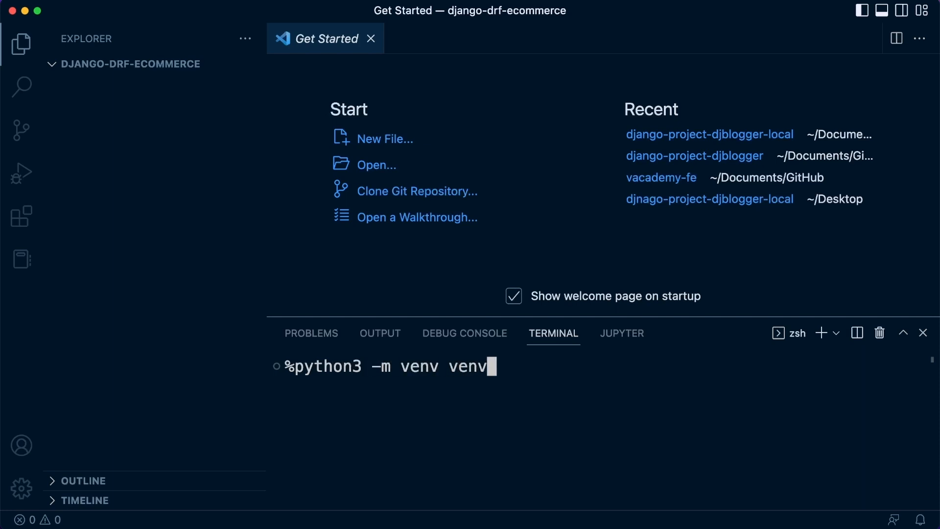
{"action": "key", "text": "Return"}
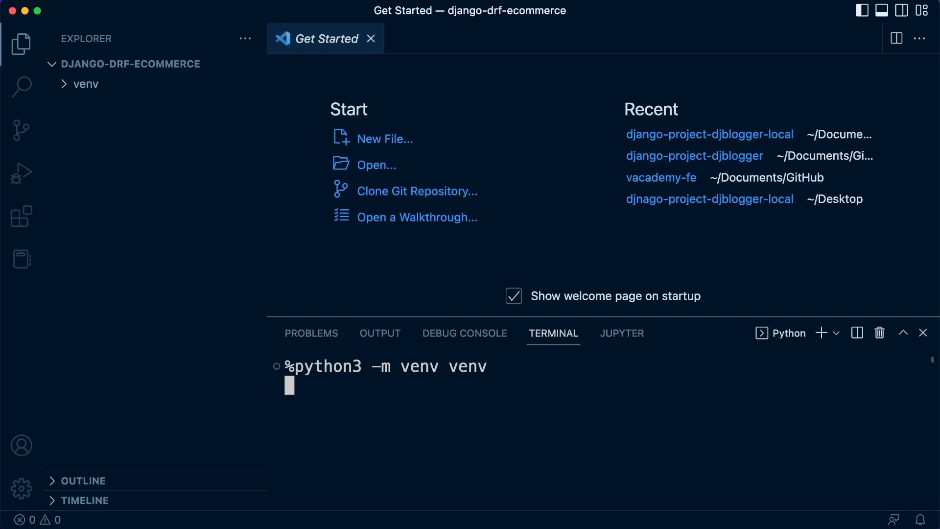
{"action": "key", "text": "Return"}
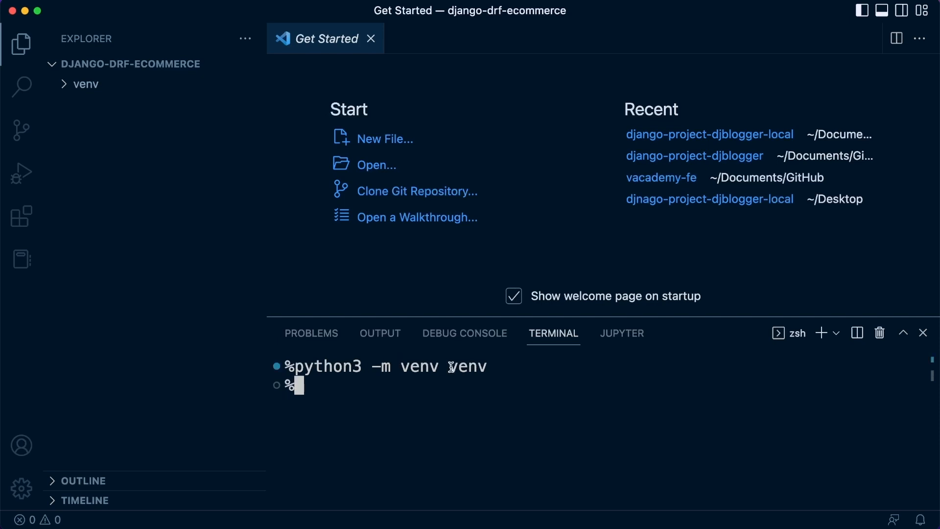
{"action": "left_click", "coordinate": [86, 84]}
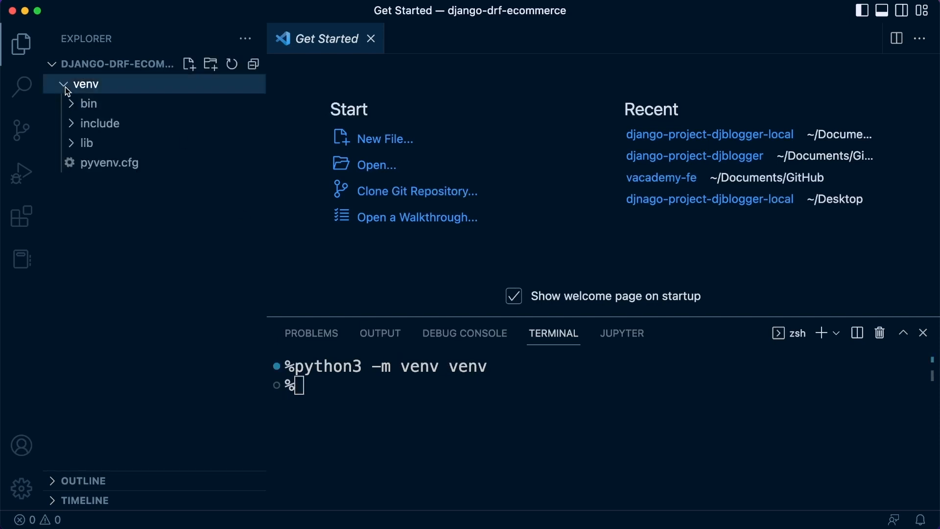
{"action": "left_click", "coordinate": [86, 84]}
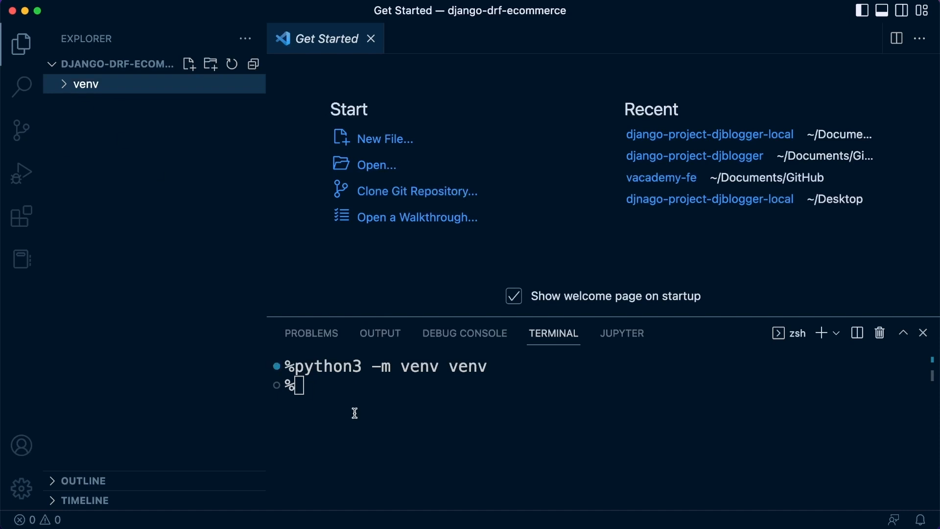
{"action": "mouse_move", "coordinate": [362, 400]}
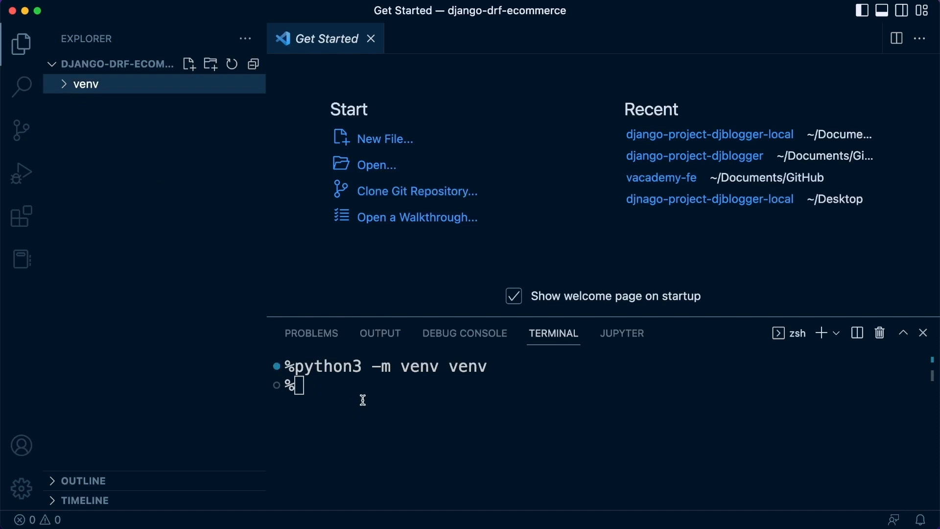
{"action": "mouse_move", "coordinate": [336, 387]}
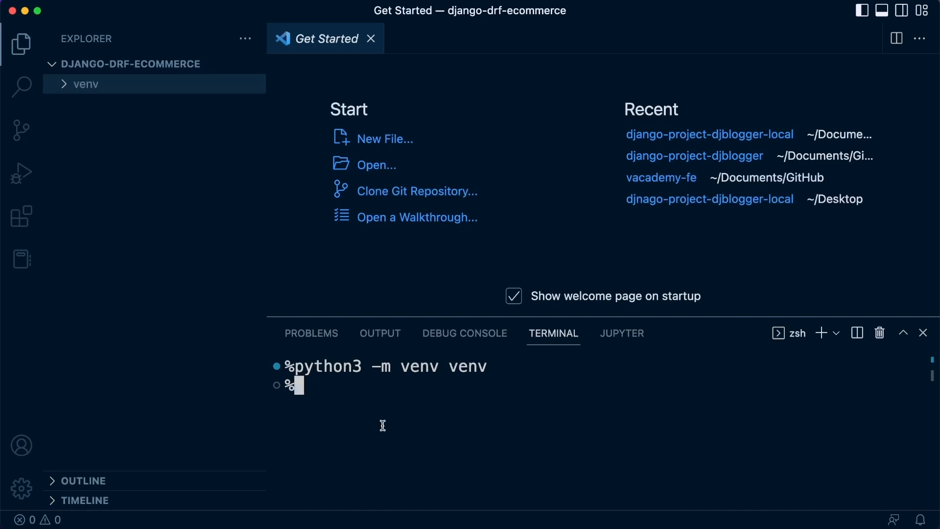
{"action": "mouse_move", "coordinate": [345, 389]}
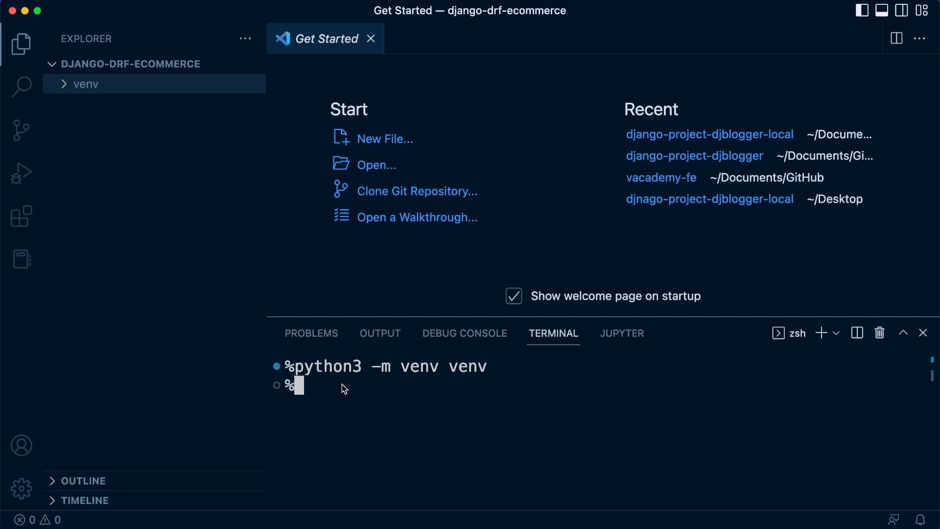
{"action": "type", "text": "source"}
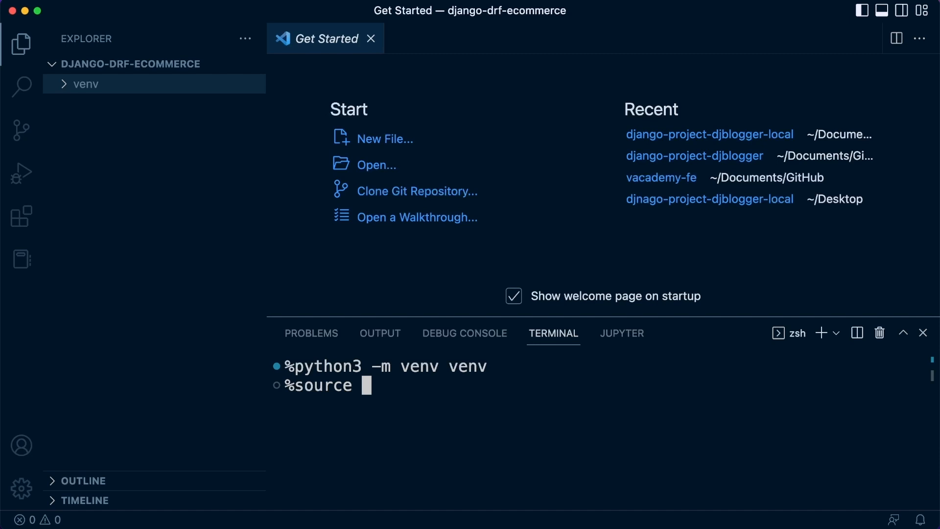
Activate the environment with source venv/bin/activate so the prompt shows (venv).
{"action": "type", "text": "venv/"}
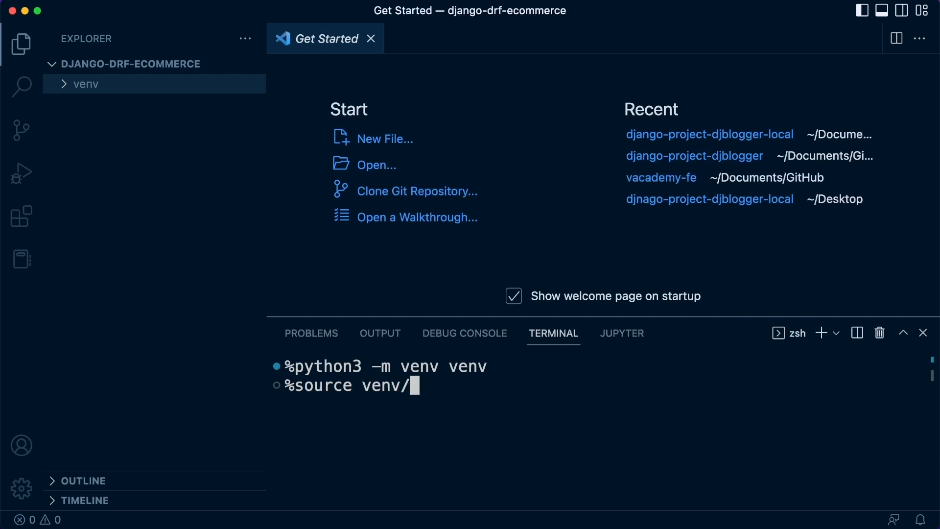
{"action": "type", "text": "bin/a"}
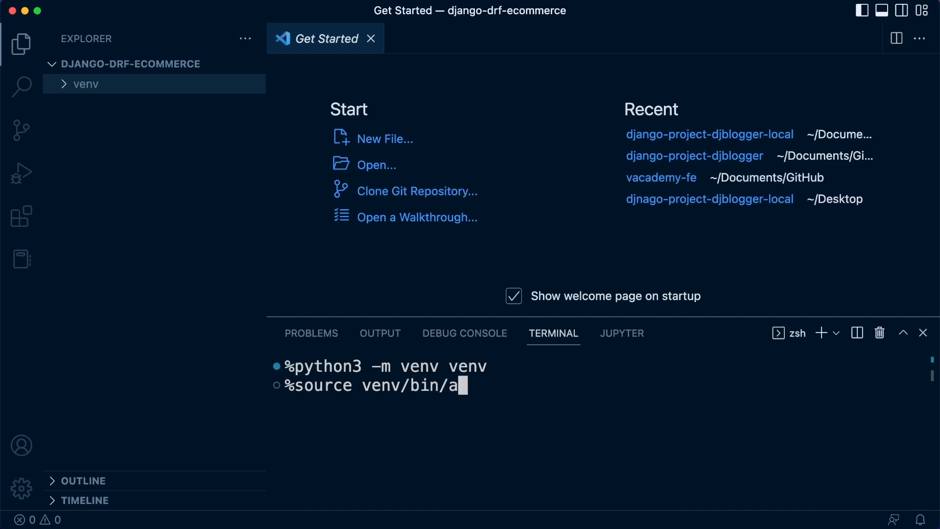
{"action": "type", "text": "ctivate"}
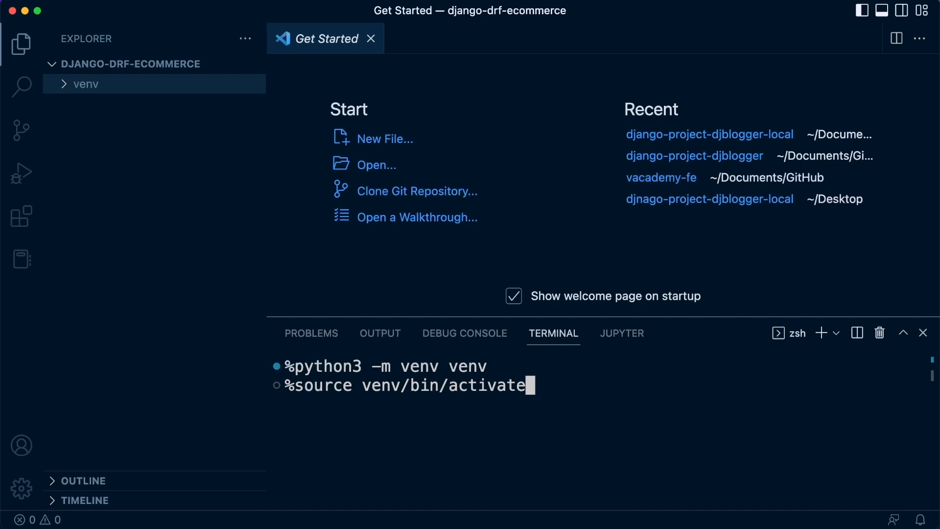
{"action": "key", "text": "Return"}
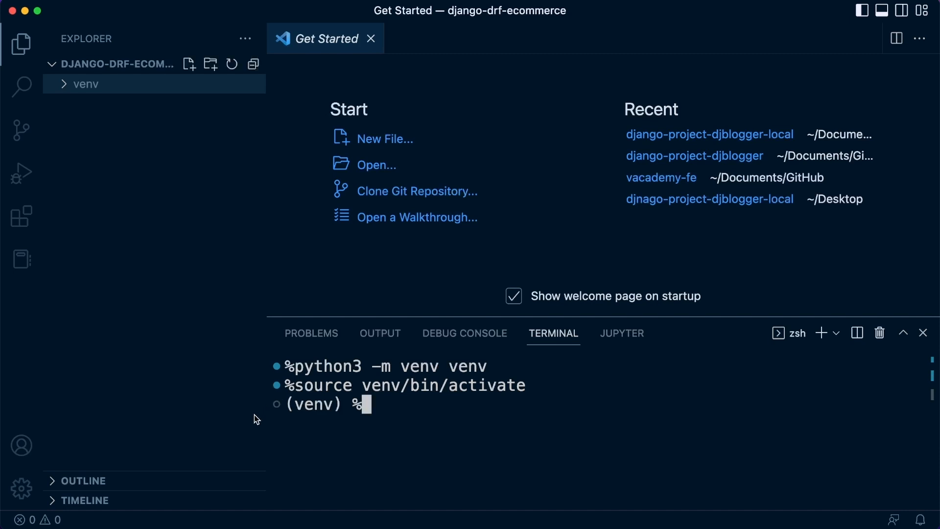
{"action": "mouse_move", "coordinate": [314, 395]}
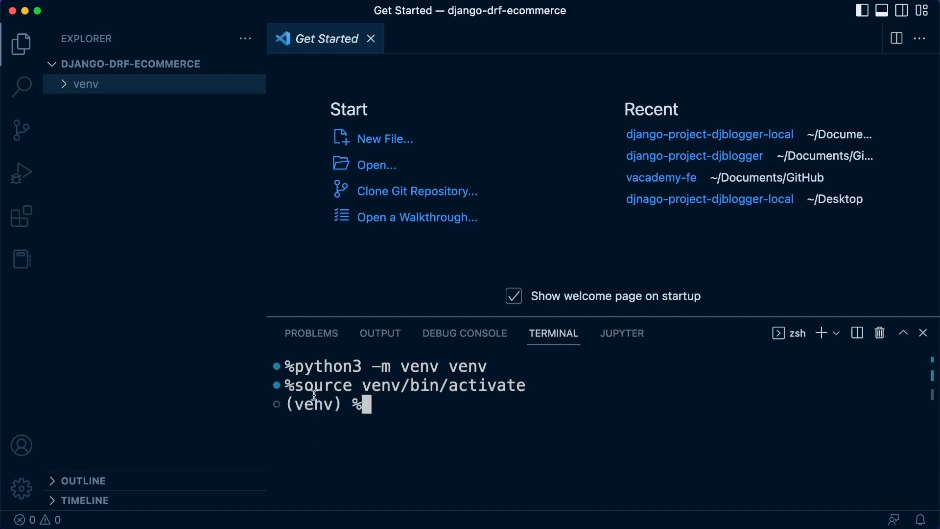
{"action": "mouse_move", "coordinate": [329, 407]}
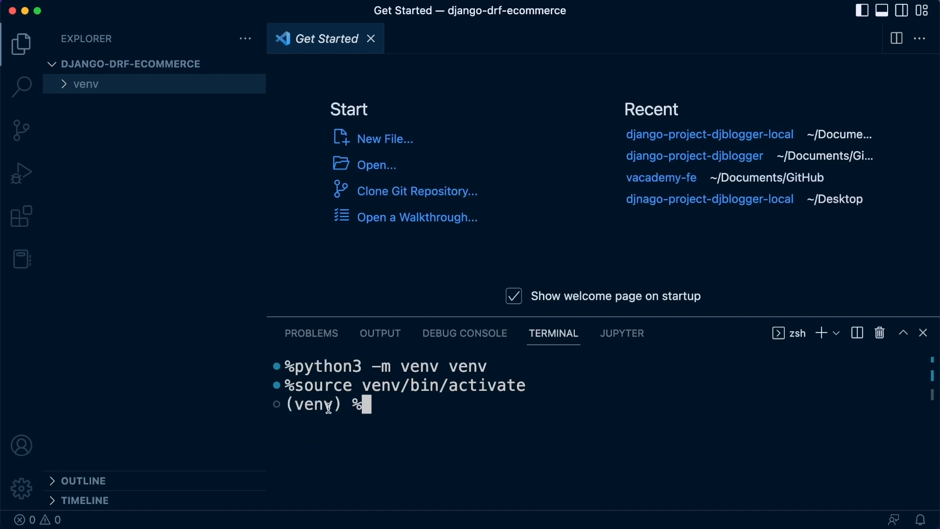
{"action": "mouse_move", "coordinate": [333, 410]}
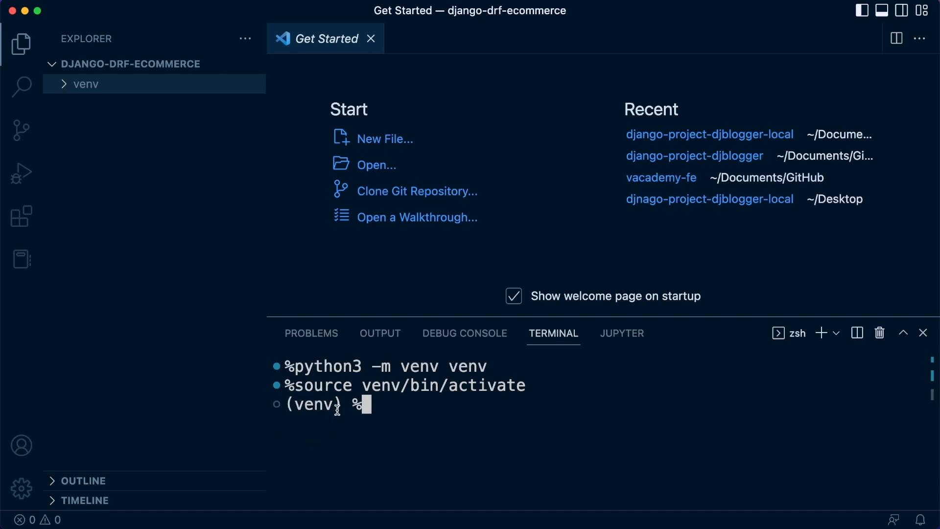
{"action": "mouse_move", "coordinate": [433, 417]}
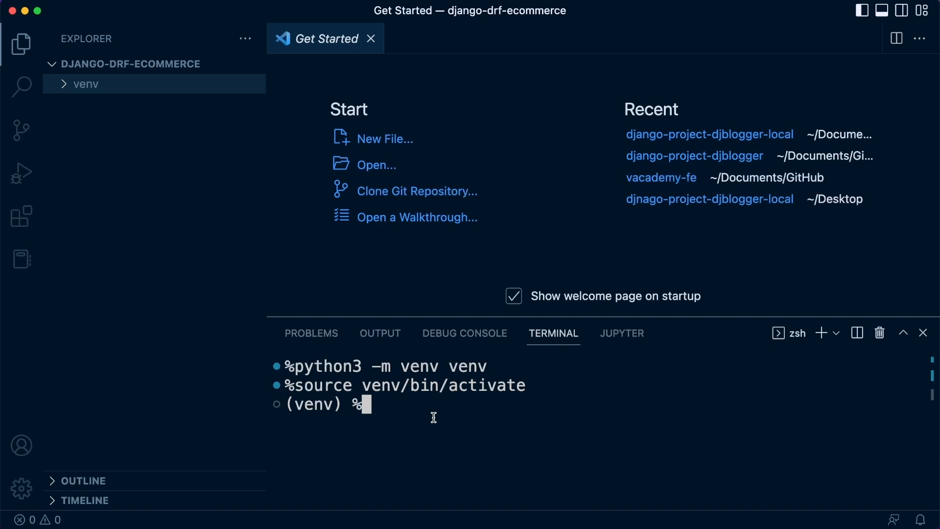
Install Django 4.1.4 with pip install django, then clear the terminal.
{"action": "type", "text": "pip"}
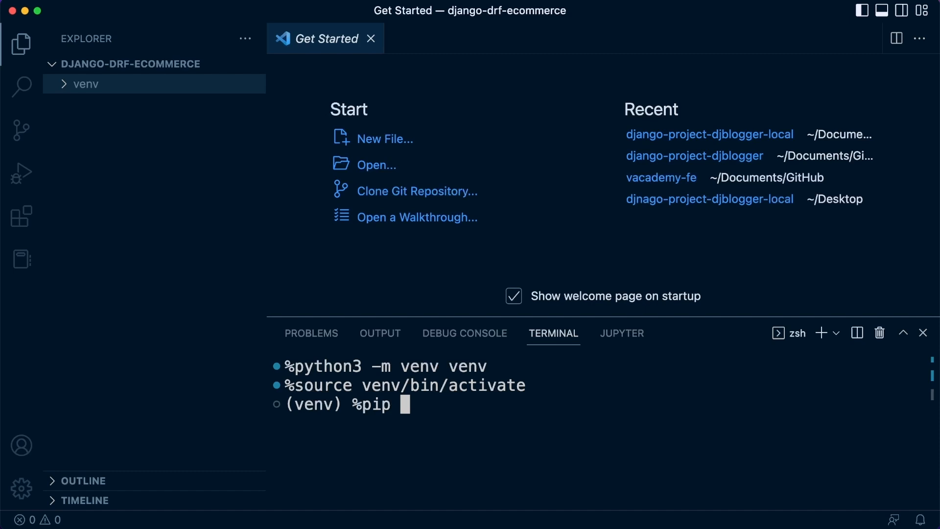
{"action": "type", "text": "install"}
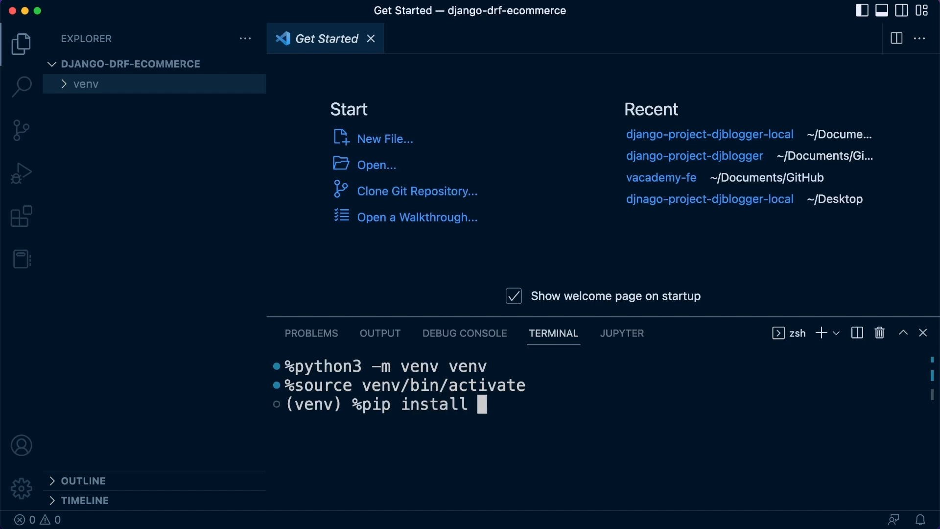
{"action": "type", "text": "django"}
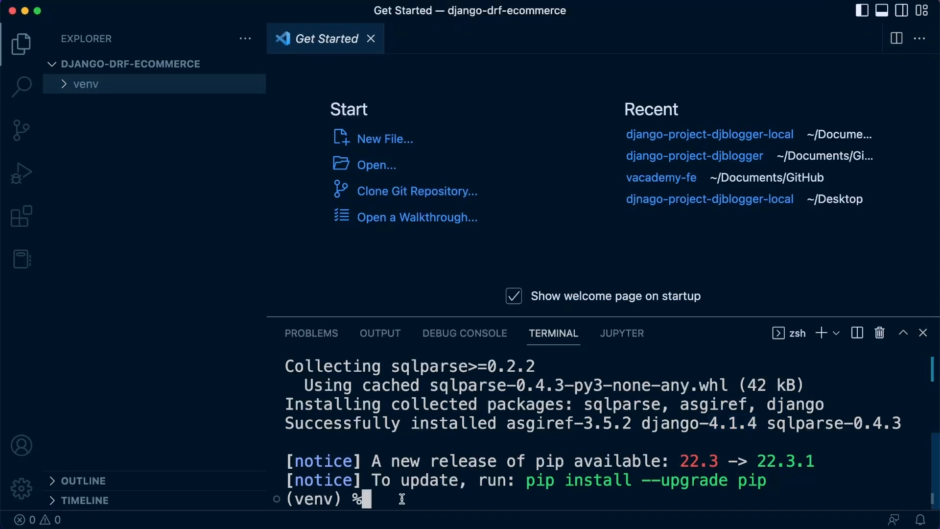
{"action": "type", "text": "cls"}
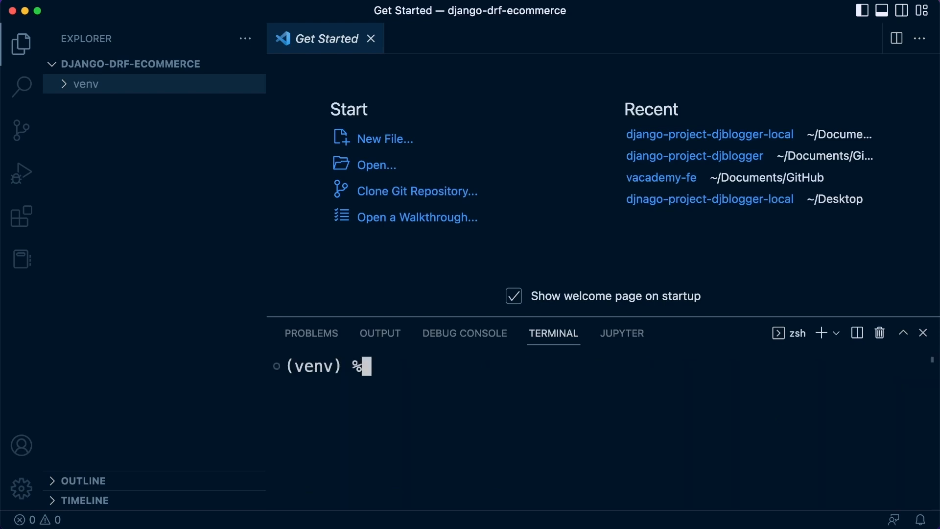
Compose django-admin startproject drfecommerce, removing the trailing dot without running it.
{"action": "type", "text": "django-"}
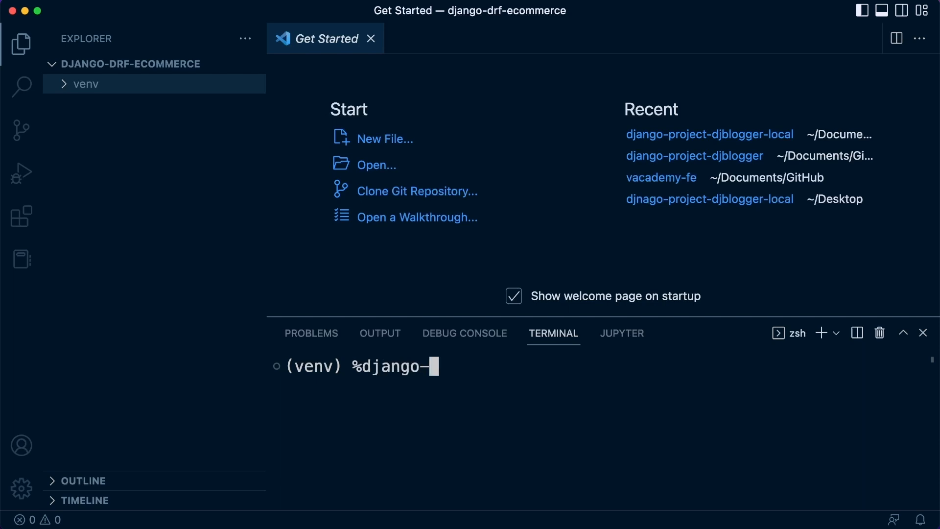
{"action": "type", "text": "admin st"}
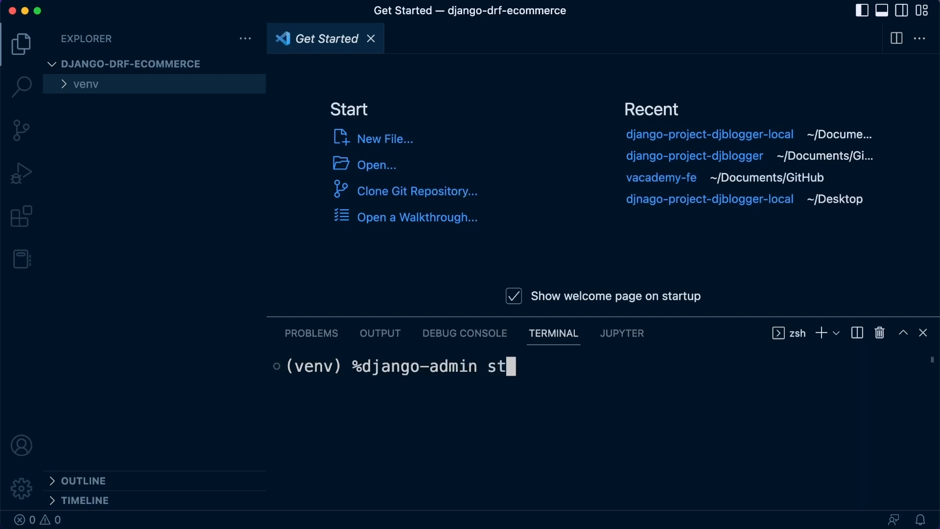
{"action": "type", "text": "artproject"}
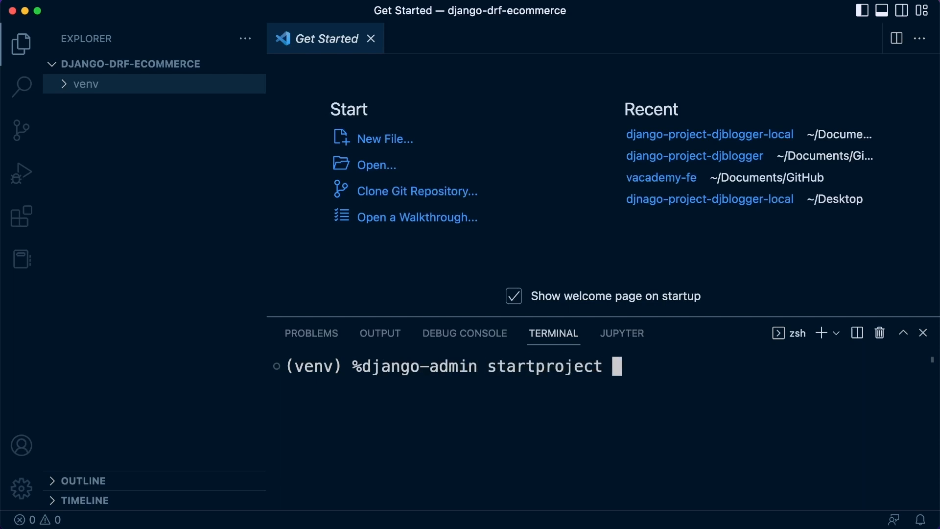
{"action": "mouse_move", "coordinate": [127, 125]}
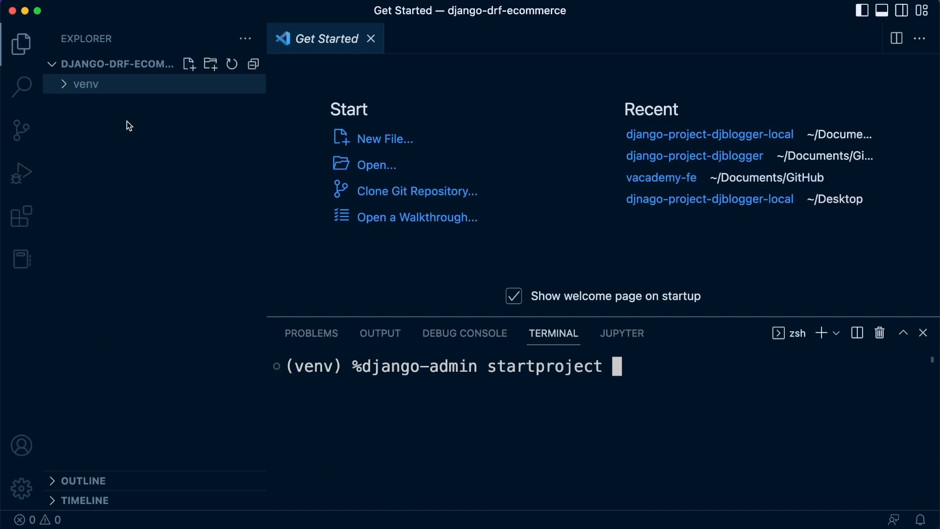
{"action": "mouse_move", "coordinate": [158, 158]}
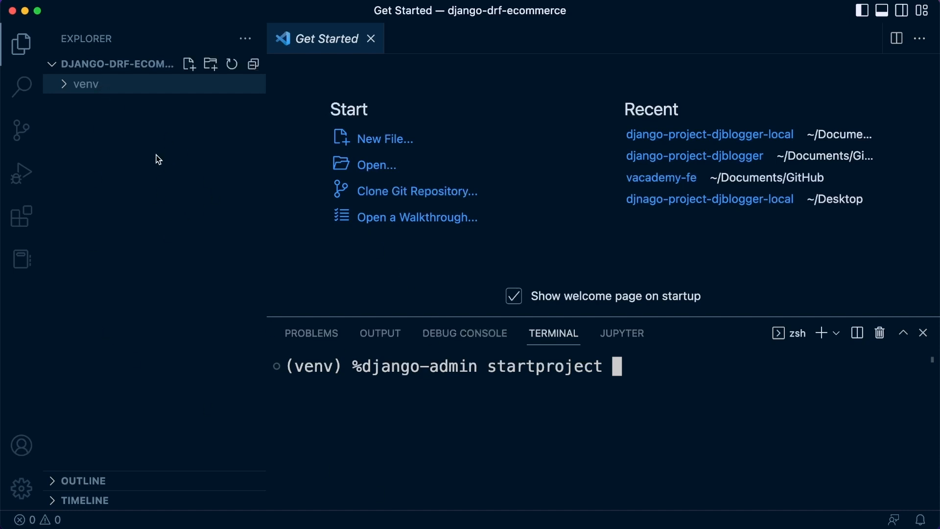
{"action": "type", "text": "dre"}
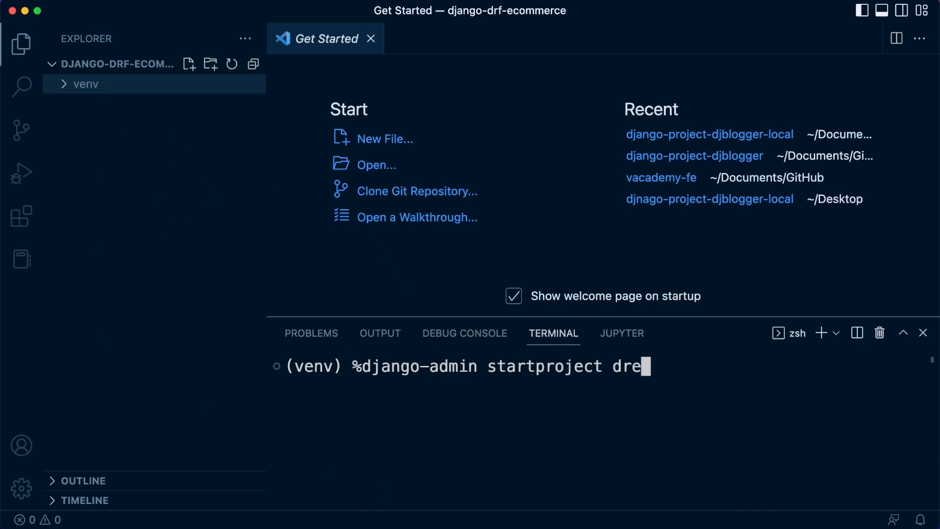
{"action": "type", "text": "fec"}
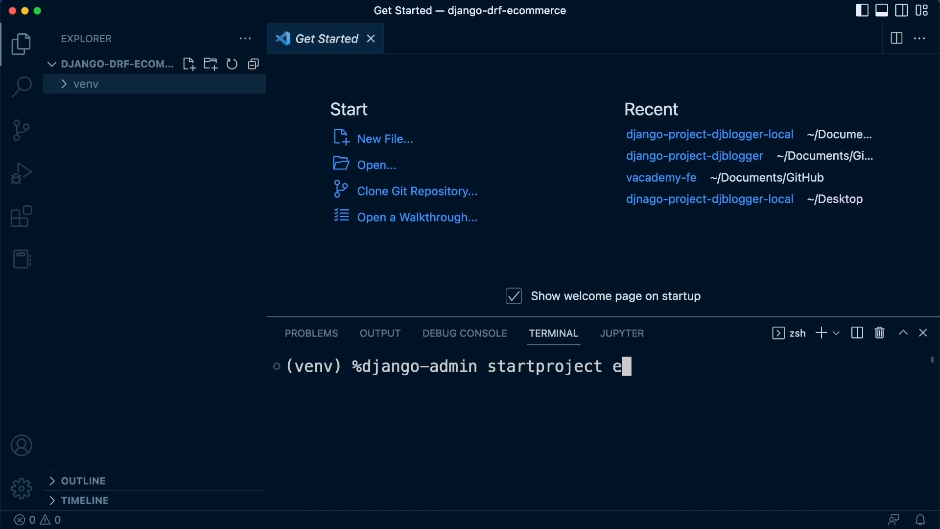
{"action": "type", "text": "commerce"}
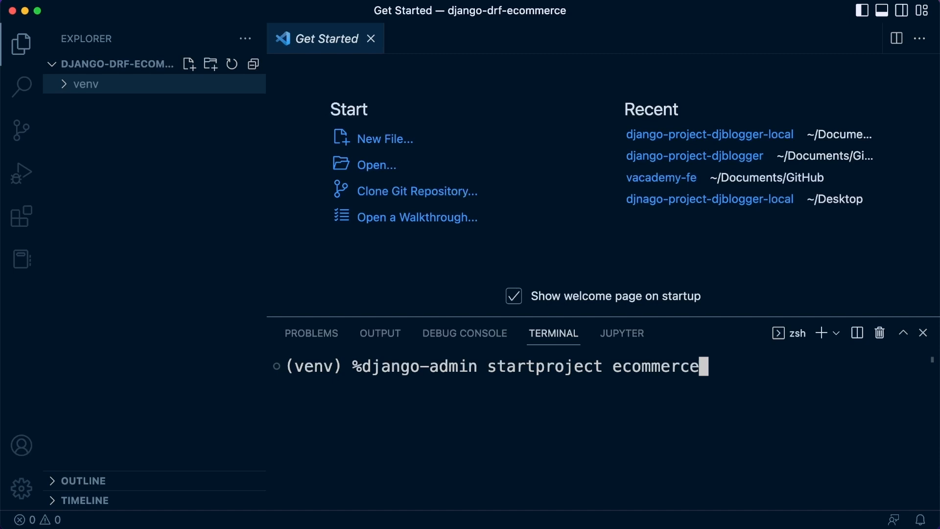
{"action": "mouse_move", "coordinate": [277, 220]}
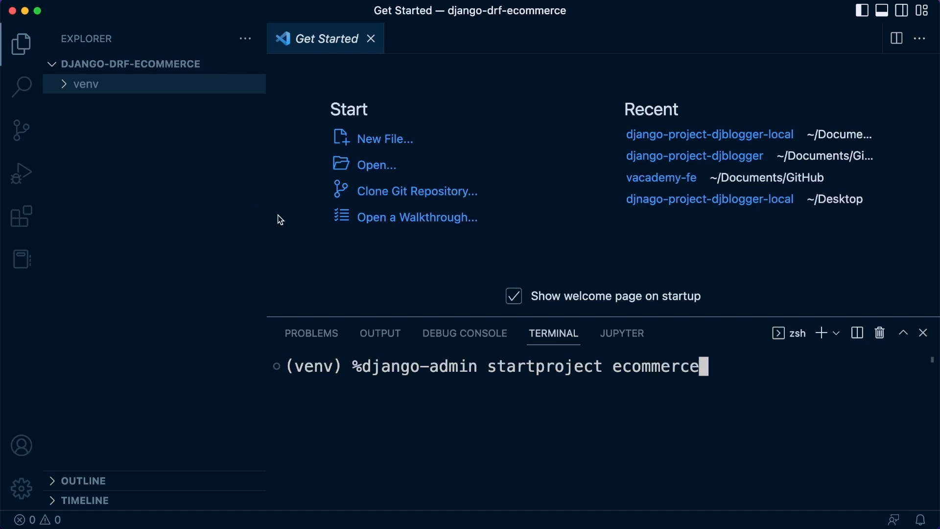
{"action": "mouse_move", "coordinate": [680, 373]}
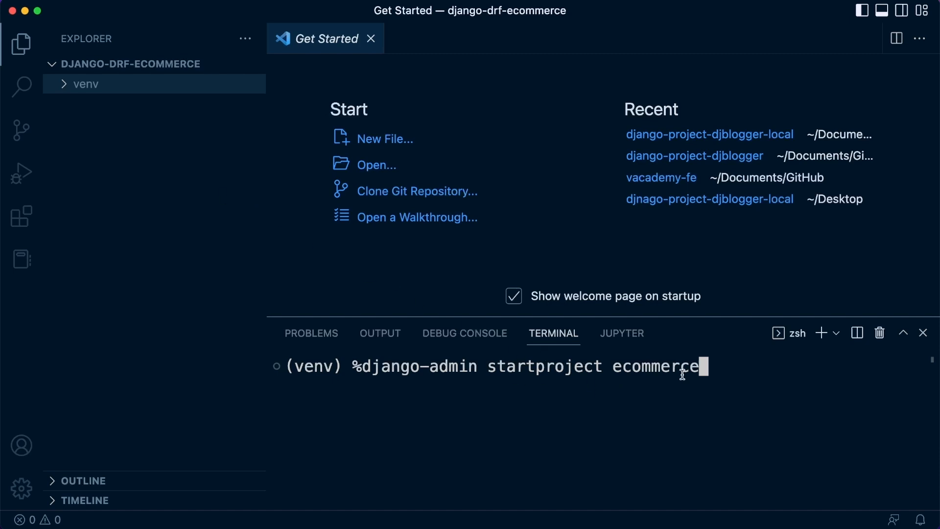
{"action": "mouse_move", "coordinate": [410, 318]}
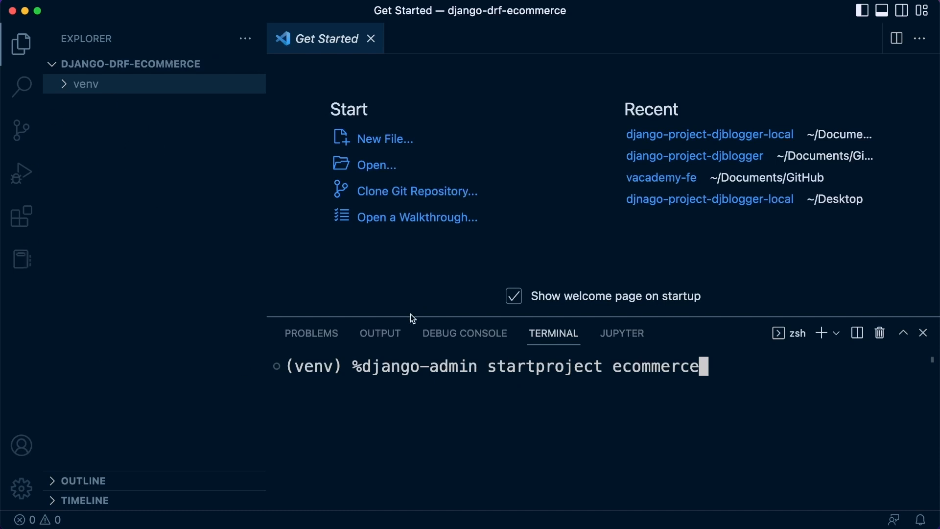
{"action": "mouse_move", "coordinate": [683, 368]}
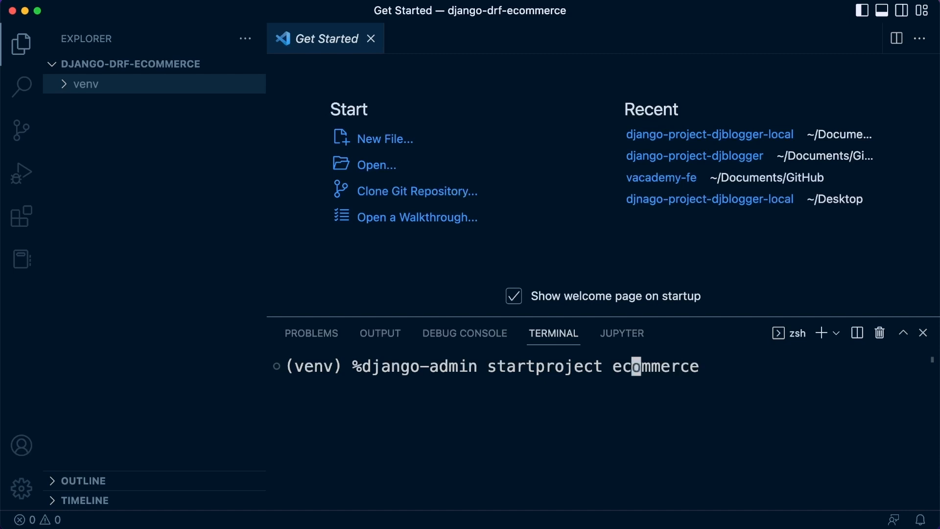
{"action": "type", "text": "drf_"}
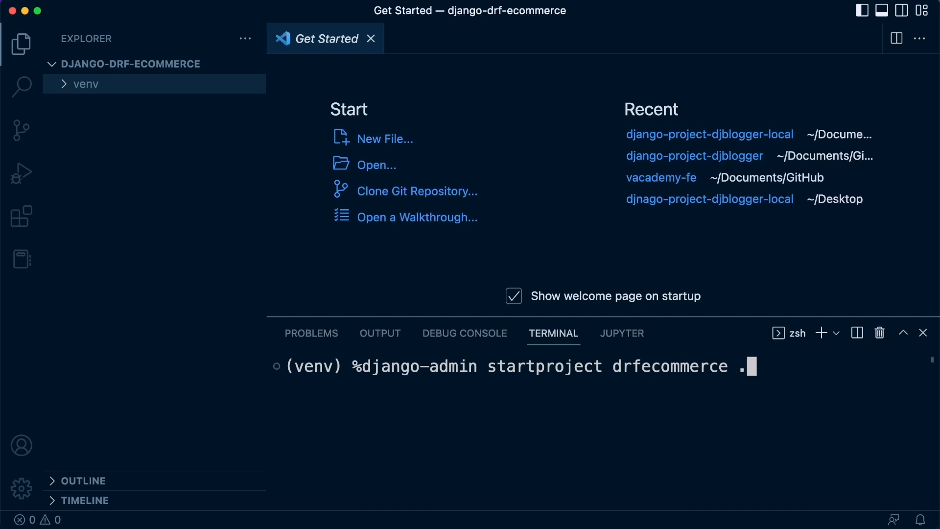
{"action": "mouse_move", "coordinate": [168, 162]}
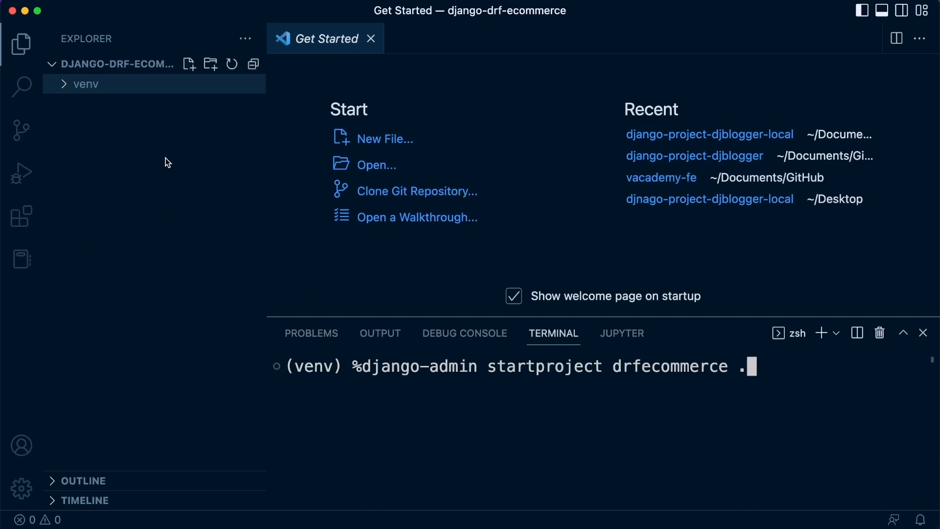
{"action": "mouse_move", "coordinate": [137, 191]}
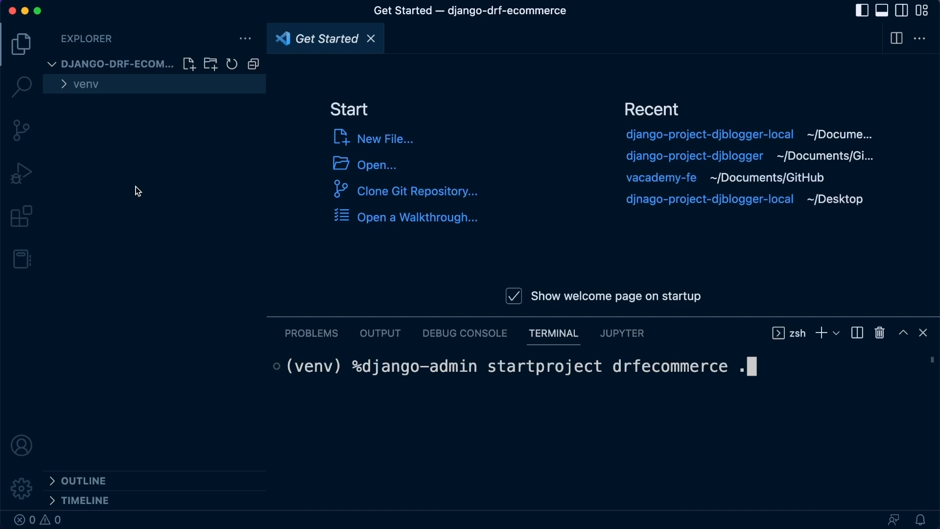
{"action": "key", "text": "backspace"}
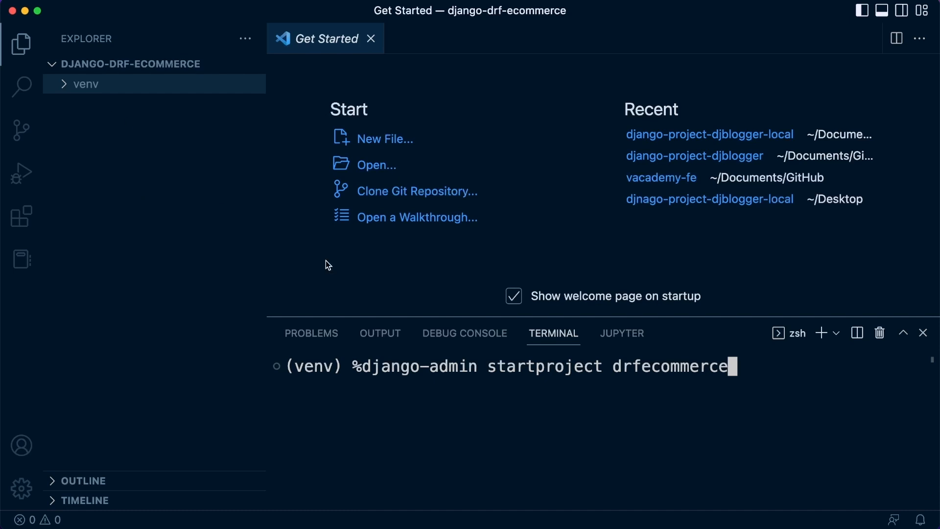
{"action": "mouse_move", "coordinate": [818, 405]}
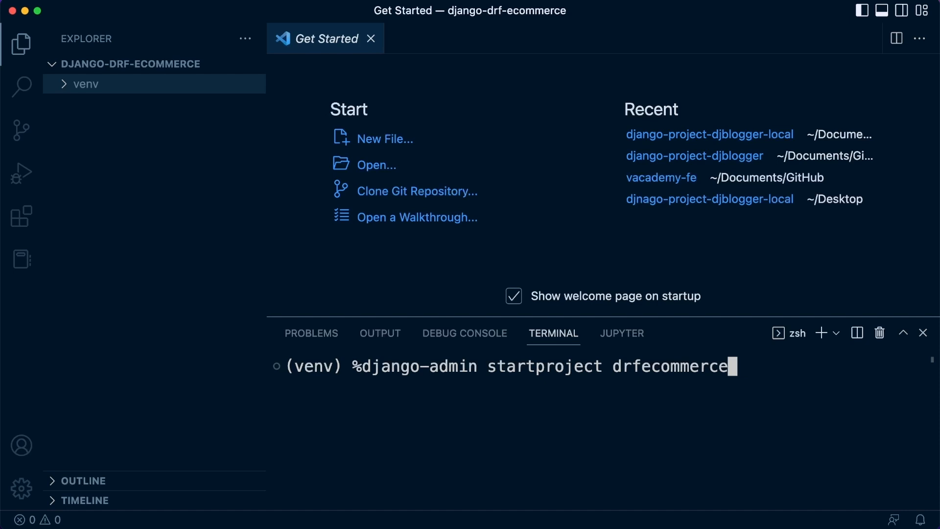
Run startproject to create drfecommerce and expand it to show manage.py.
{"action": "key", "text": "Return"}
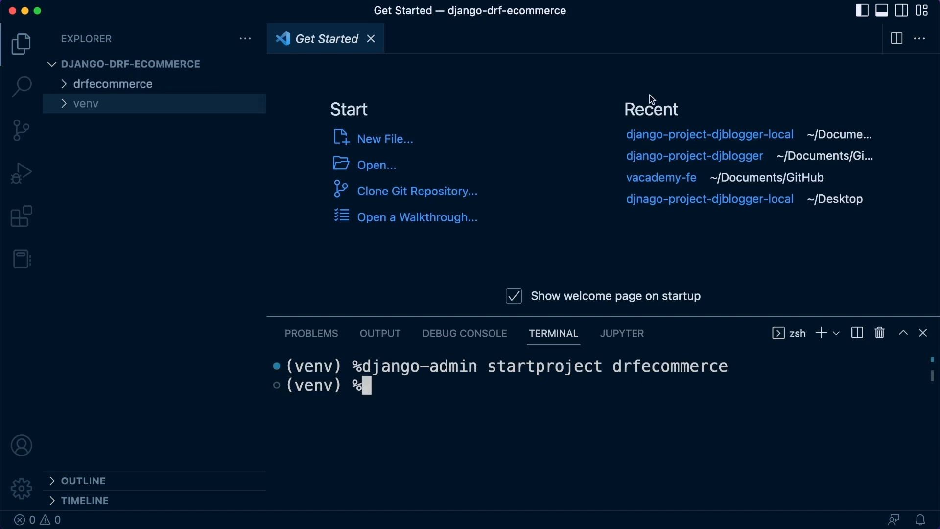
{"action": "left_click", "coordinate": [112, 84]}
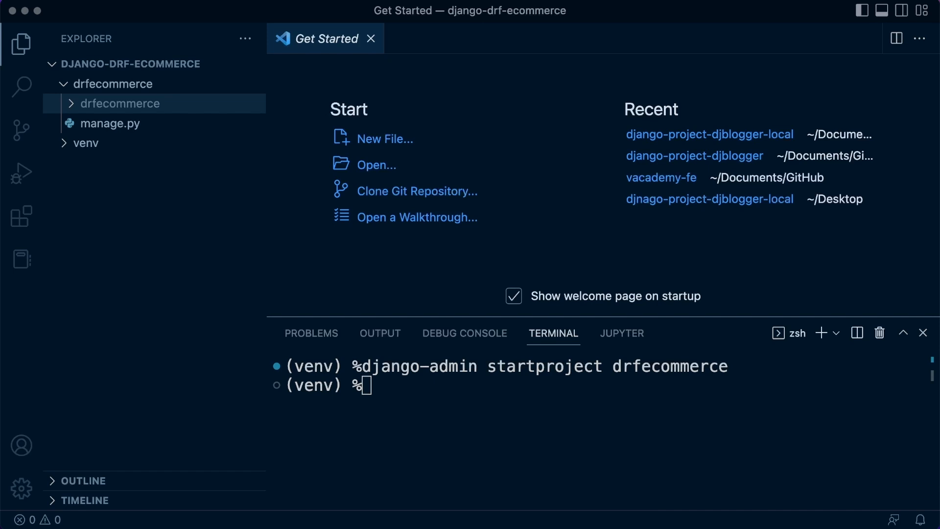
{"action": "mouse_move", "coordinate": [219, 119]}
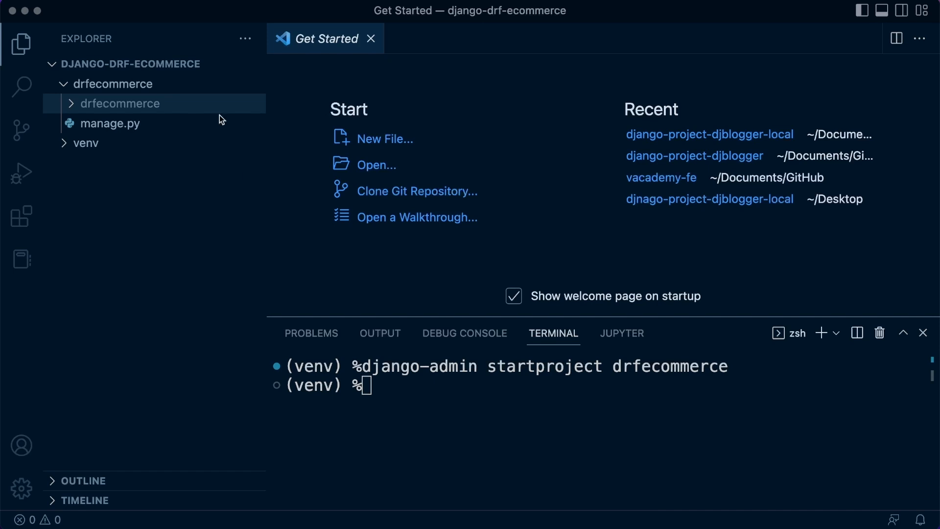
{"action": "mouse_move", "coordinate": [76, 113]}
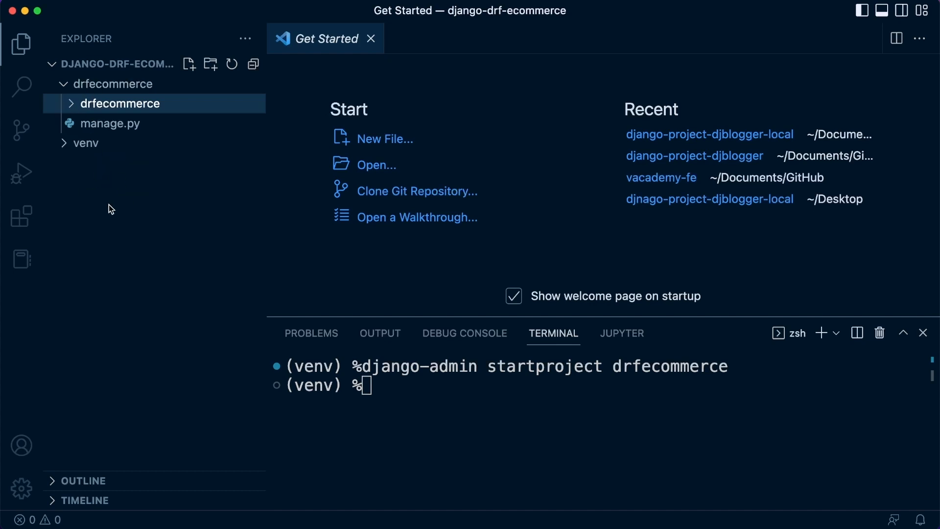
{"action": "mouse_move", "coordinate": [81, 98]}
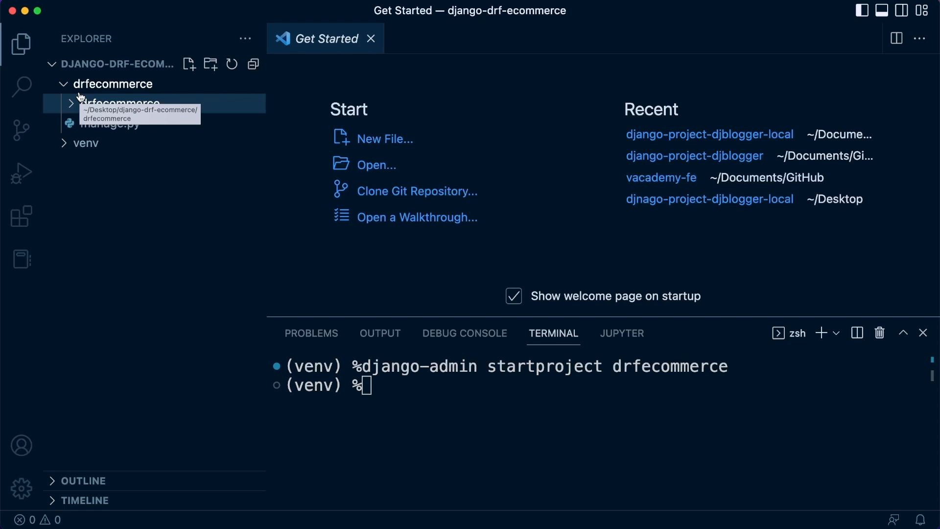
{"action": "mouse_move", "coordinate": [72, 106]}
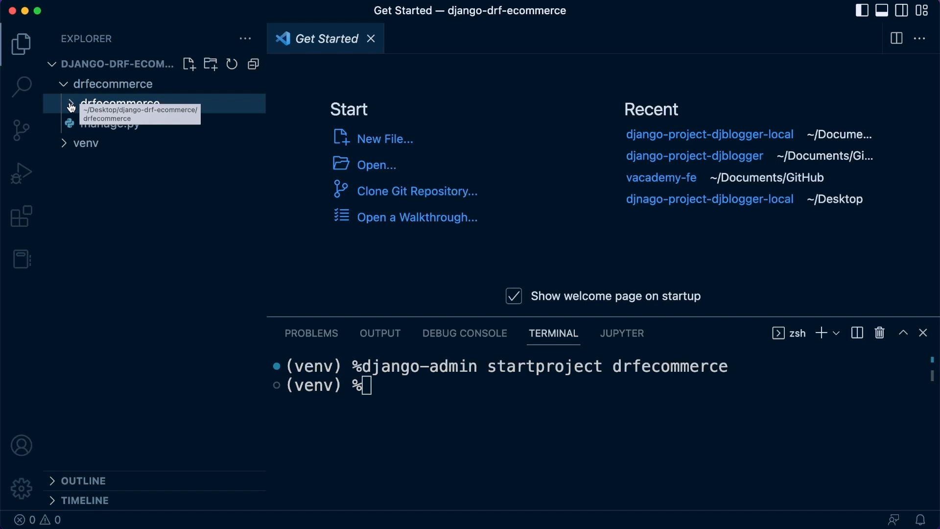
Expand the inner drfecommerce package to review __init__.py, asgi.py, settings.py, urls.py and wsgi.py.
{"action": "left_click", "coordinate": [118, 103]}
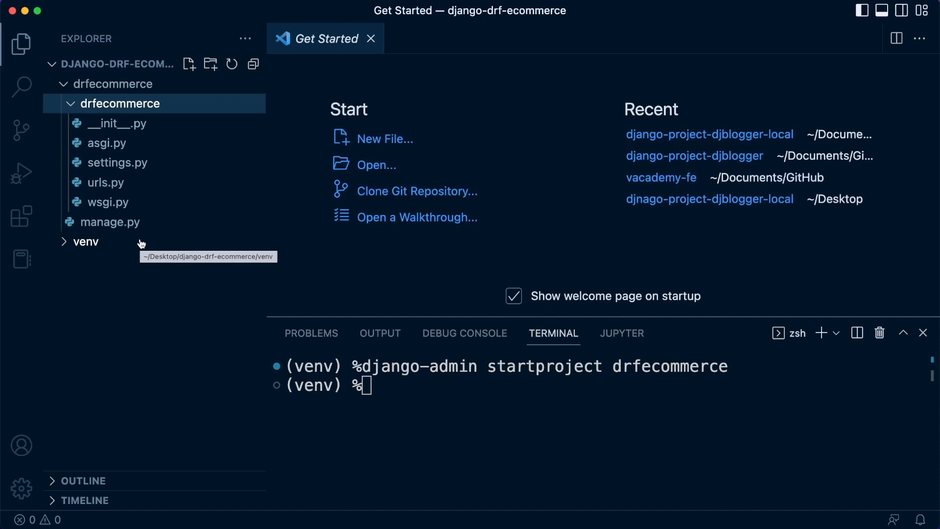
{"action": "mouse_move", "coordinate": [126, 115]}
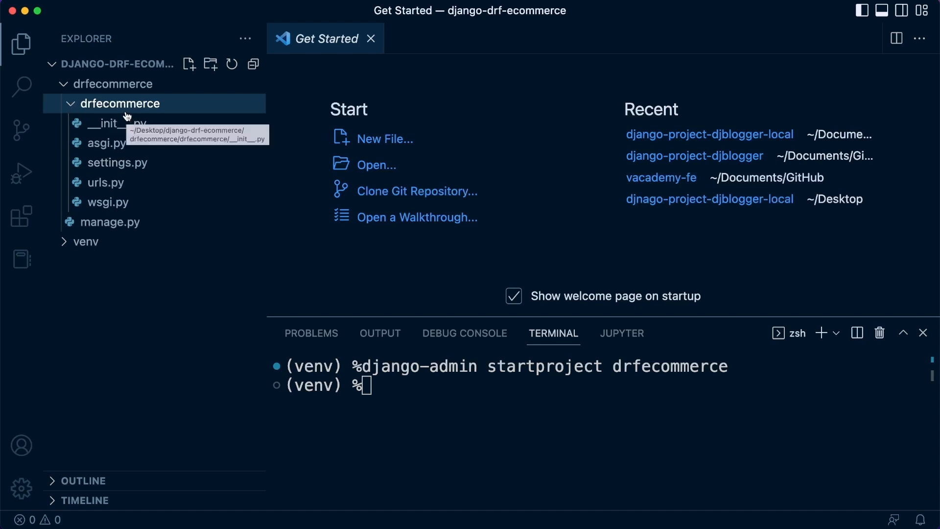
{"action": "mouse_move", "coordinate": [121, 111]}
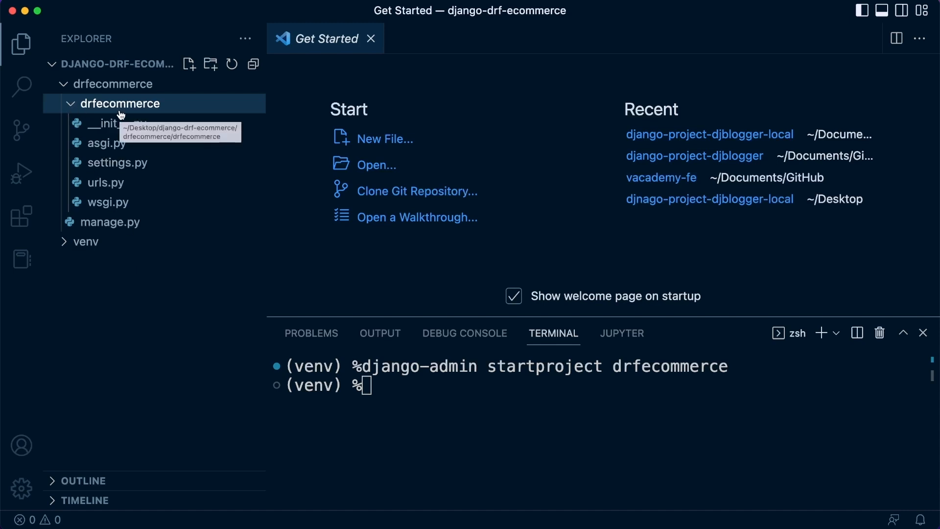
{"action": "left_click", "coordinate": [69, 103]}
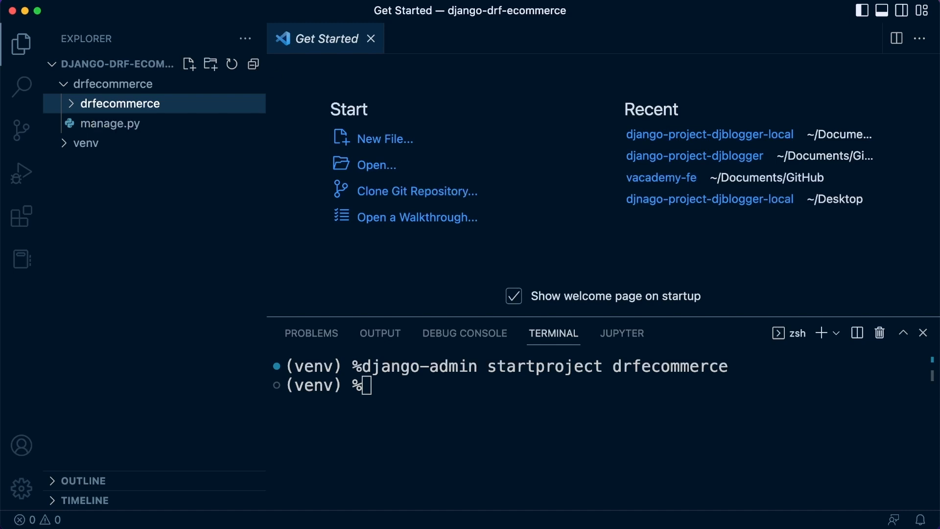
{"action": "mouse_move", "coordinate": [160, 183]}
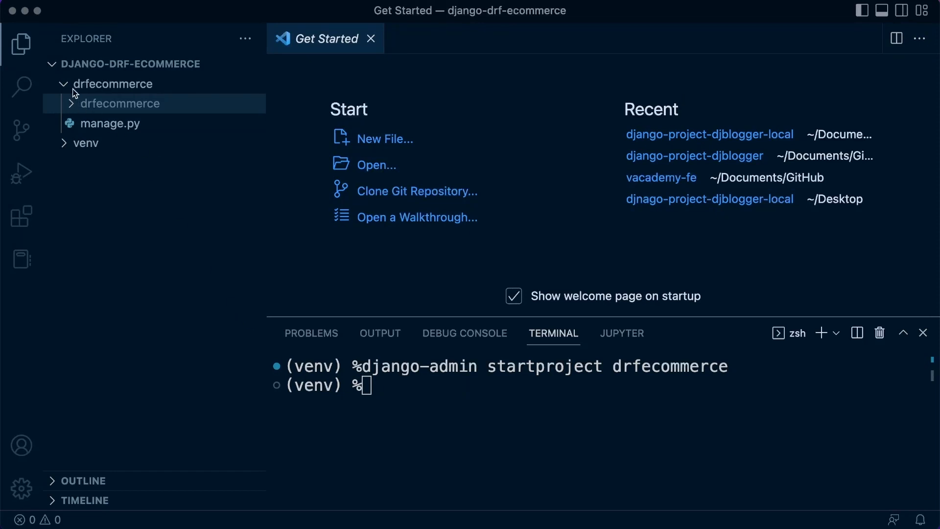
{"action": "left_click", "coordinate": [122, 103]}
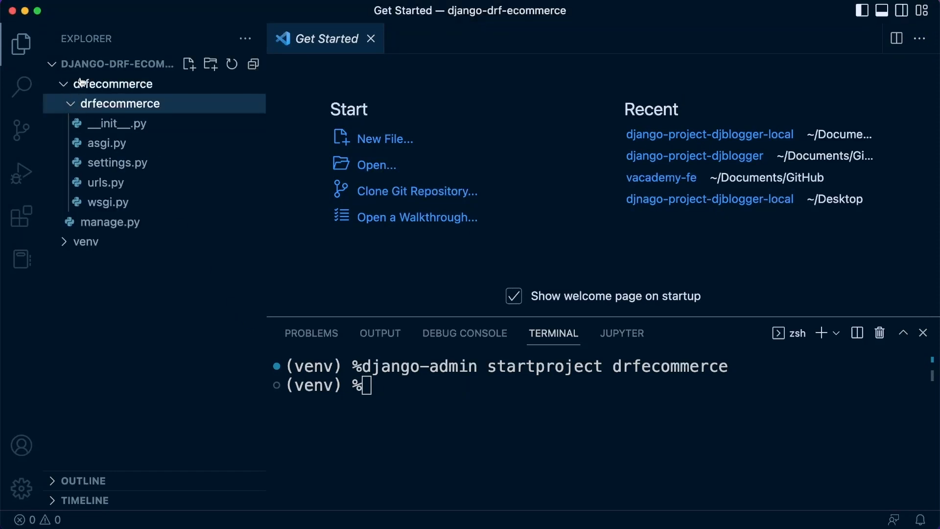
{"action": "left_click", "coordinate": [121, 103]}
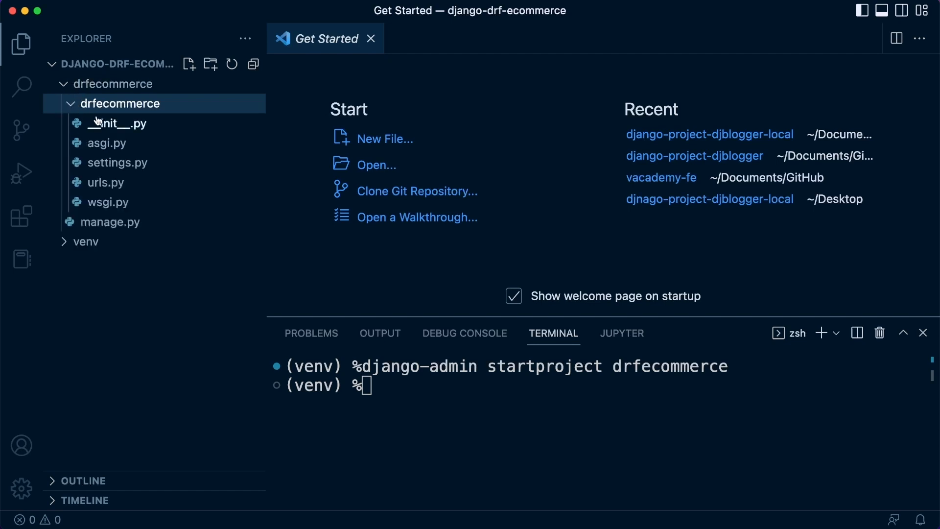
{"action": "mouse_move", "coordinate": [111, 82]}
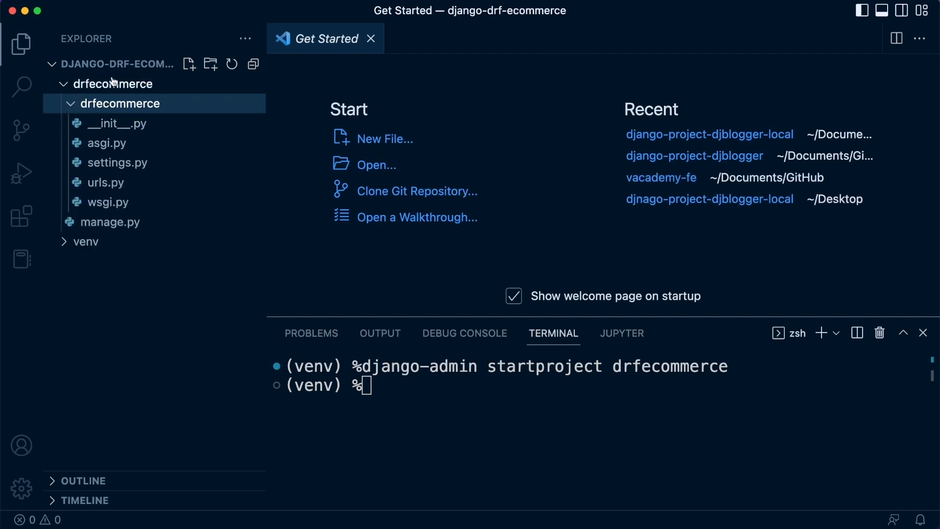
{"action": "mouse_move", "coordinate": [239, 287]}
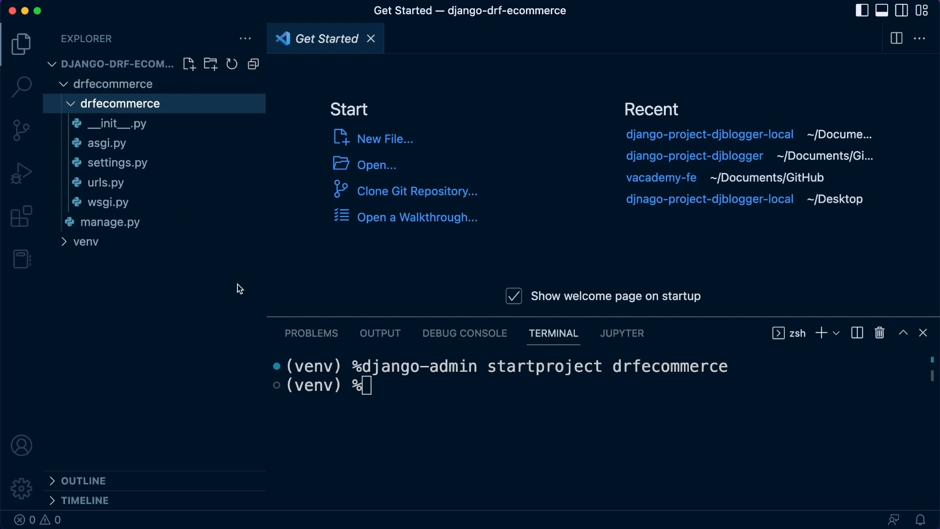
{"action": "type", "text": "ls"}
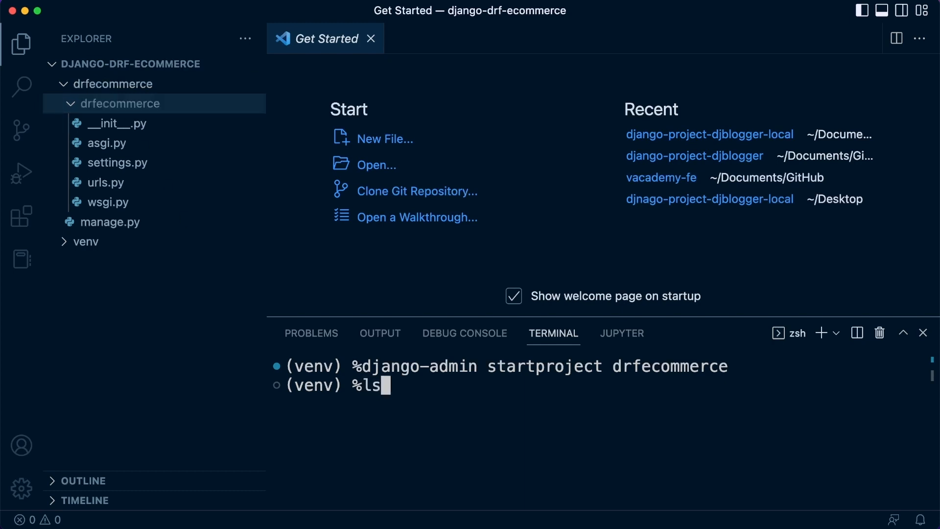
{"action": "key", "text": "Return"}
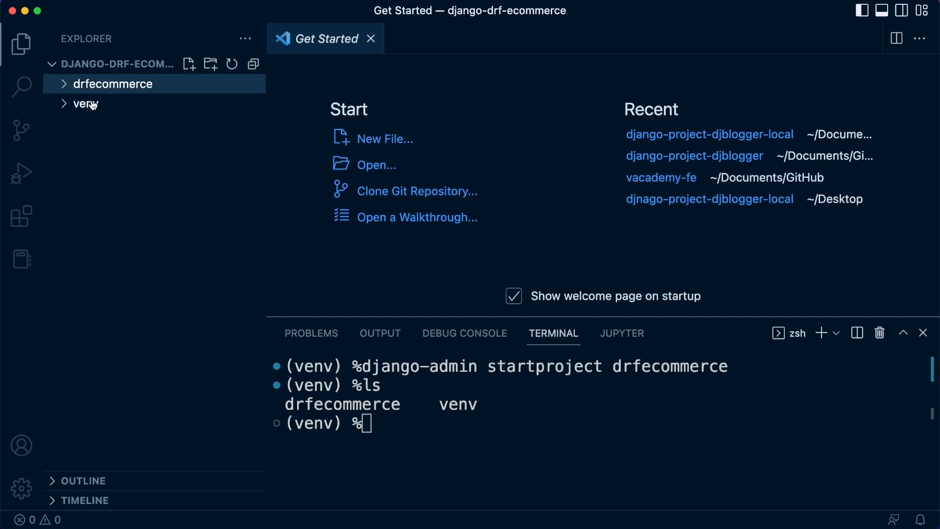
{"action": "mouse_move", "coordinate": [380, 403]}
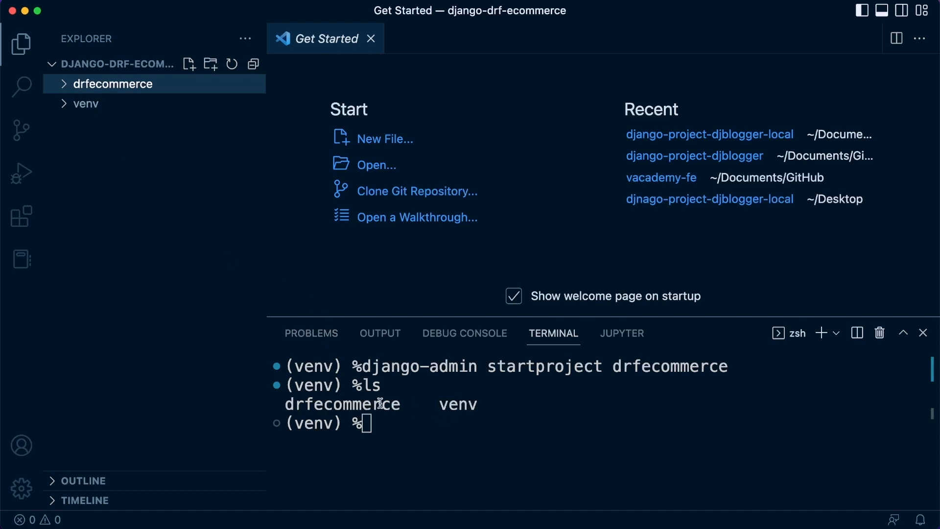
{"action": "mouse_move", "coordinate": [110, 119]}
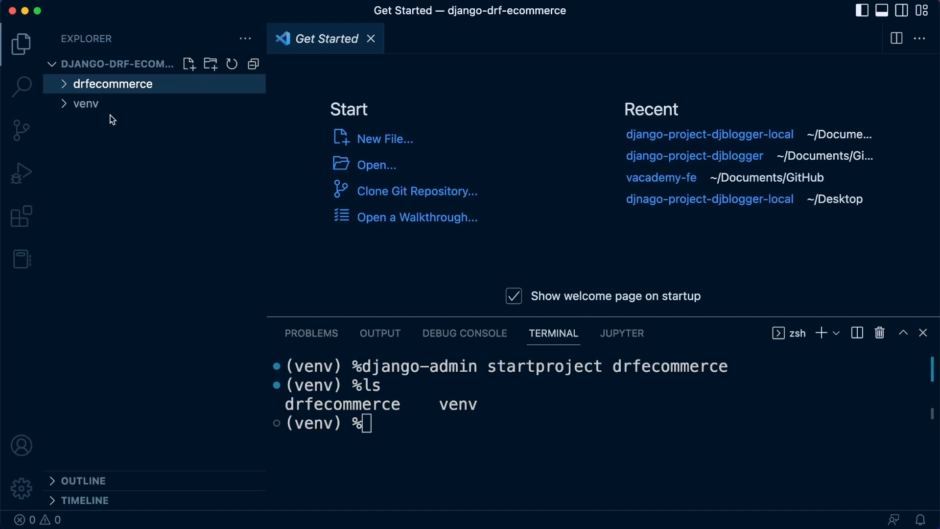
{"action": "mouse_move", "coordinate": [289, 311]}
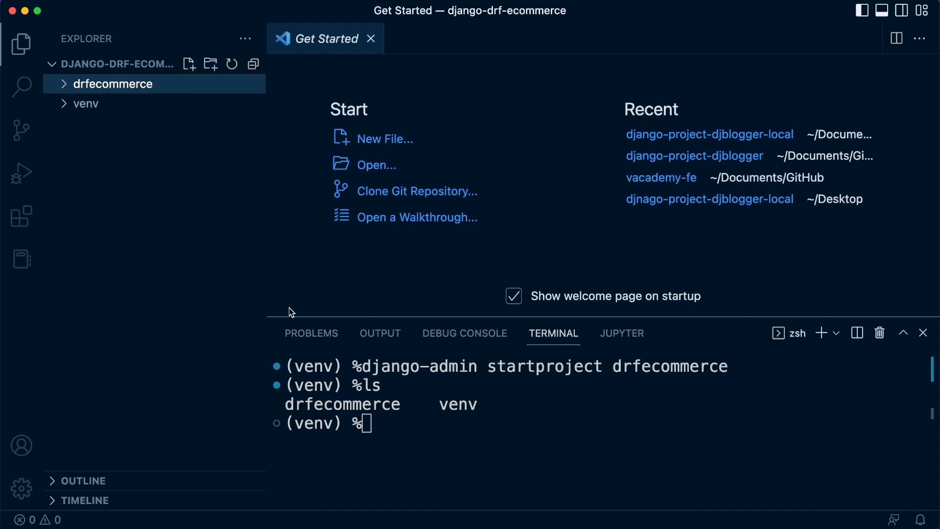
{"action": "mouse_move", "coordinate": [74, 88]}
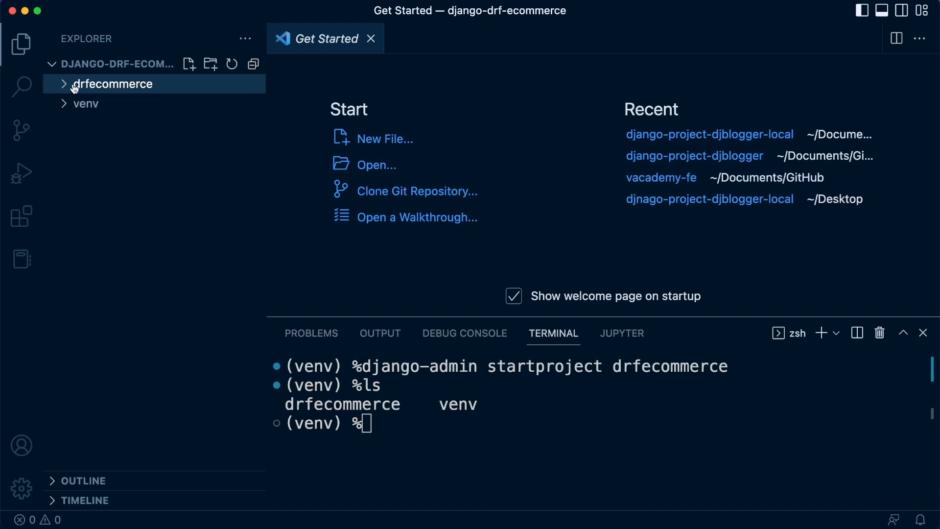
{"action": "mouse_move", "coordinate": [391, 428]}
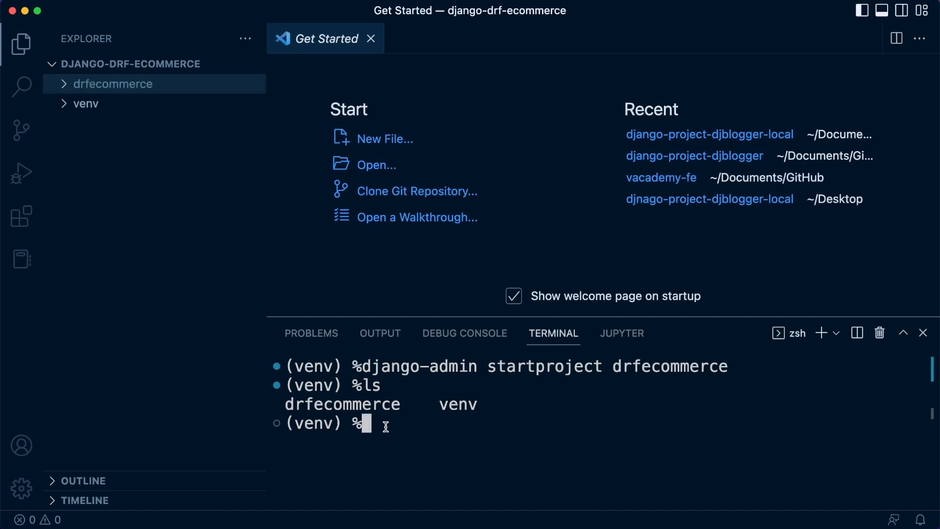
Change into drfecommerce/ in the terminal and reveal its inner package and manage.py in the Explorer.
{"action": "type", "text": "cd"}
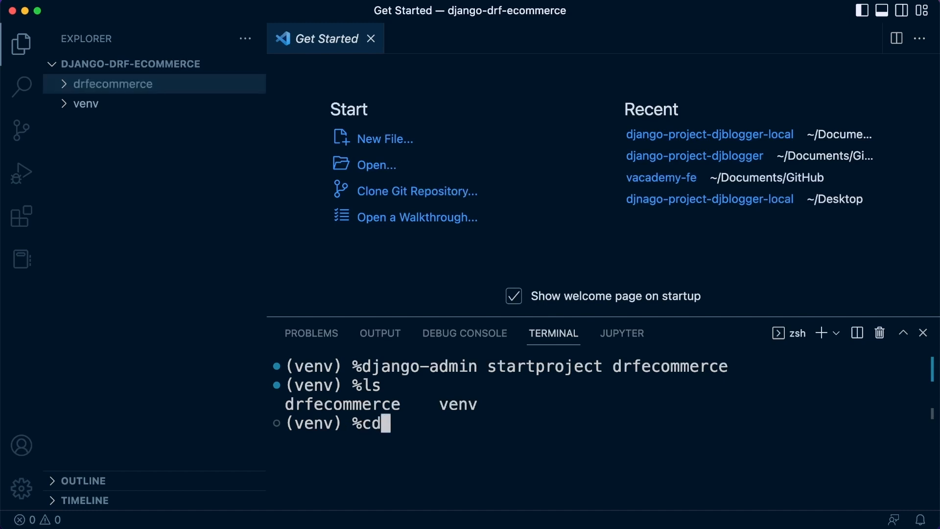
{"action": "type", "text": "def"}
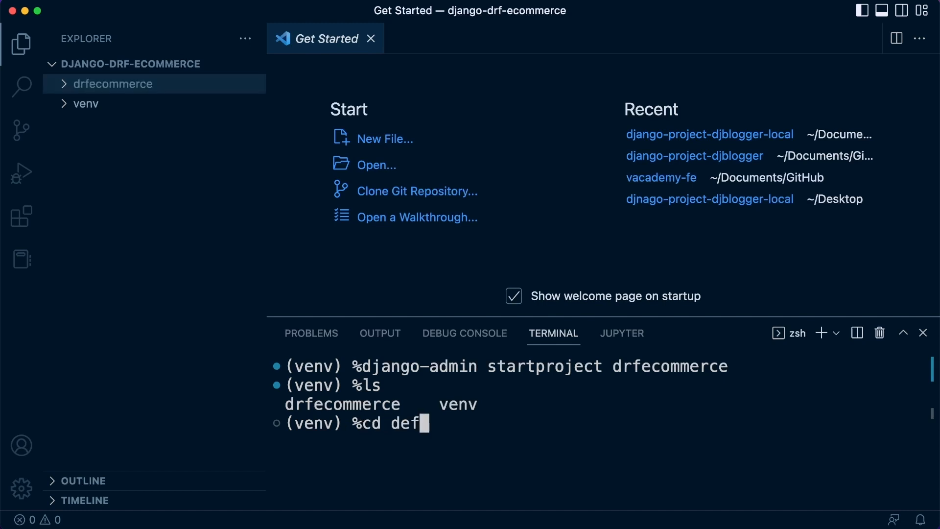
{"action": "type", "text": "dr"}
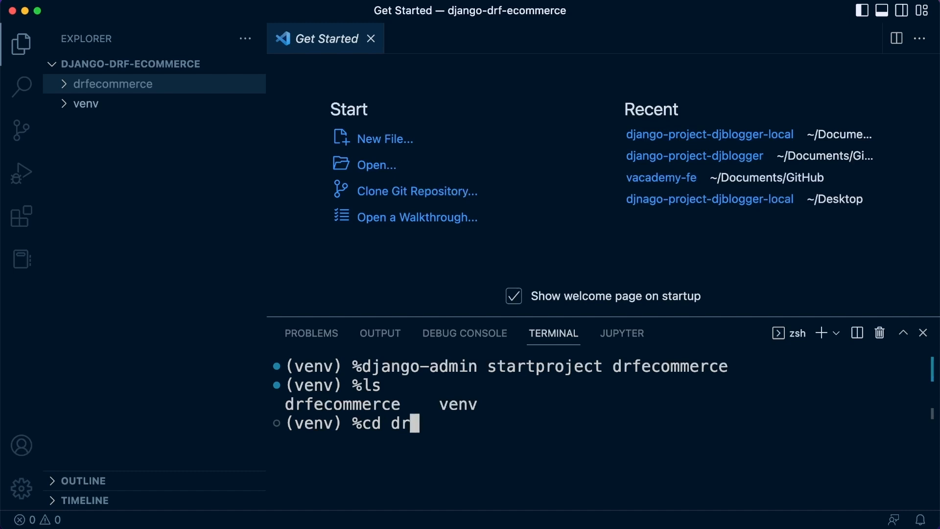
{"action": "type", "text": "fecommerce/"}
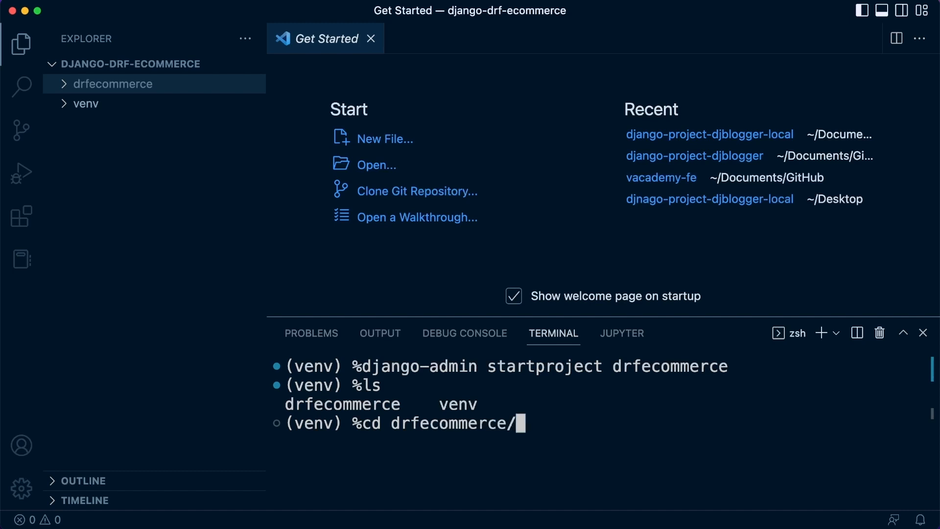
{"action": "key", "text": "Return"}
{"action": "type", "text": "ls"}
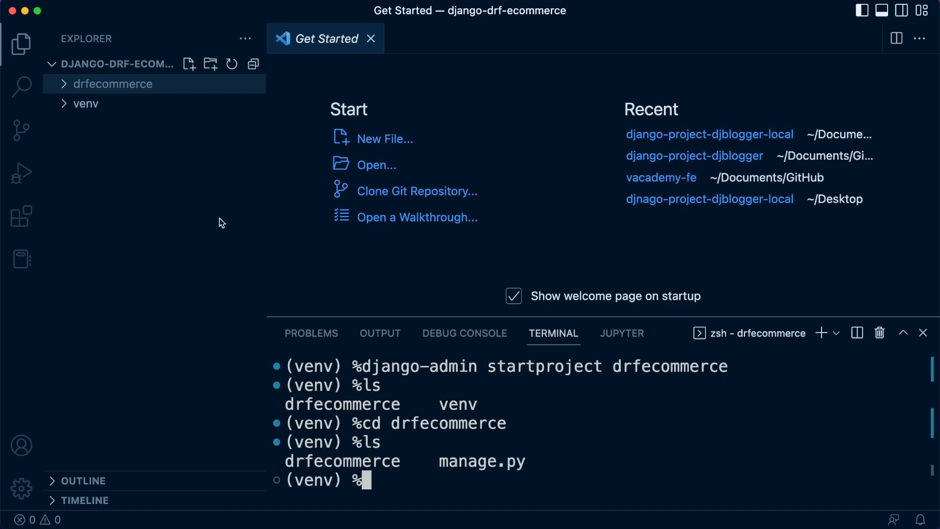
{"action": "left_click", "coordinate": [110, 83]}
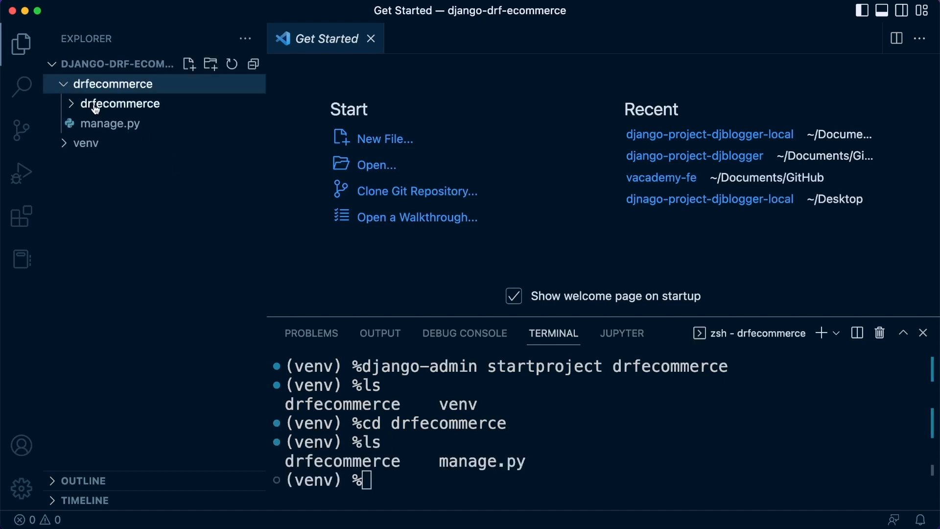
{"action": "mouse_move", "coordinate": [399, 469]}
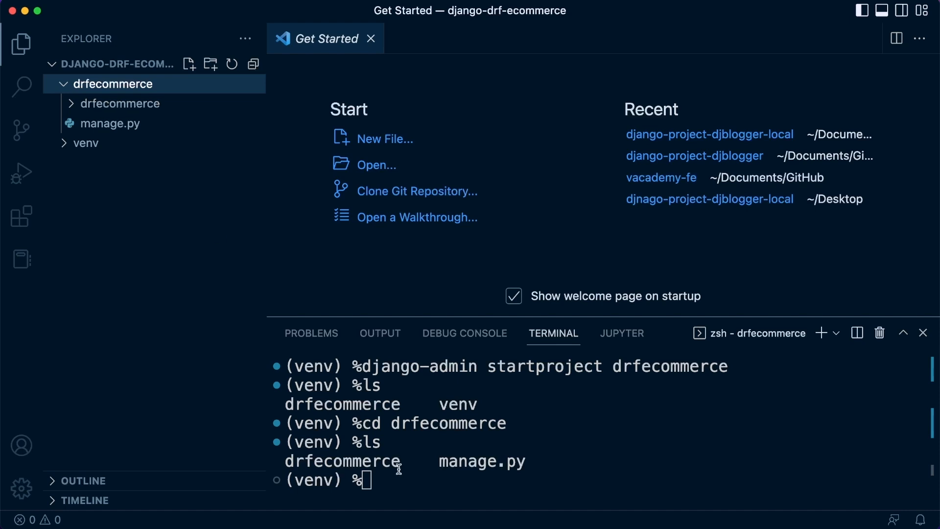
{"action": "mouse_move", "coordinate": [118, 133]}
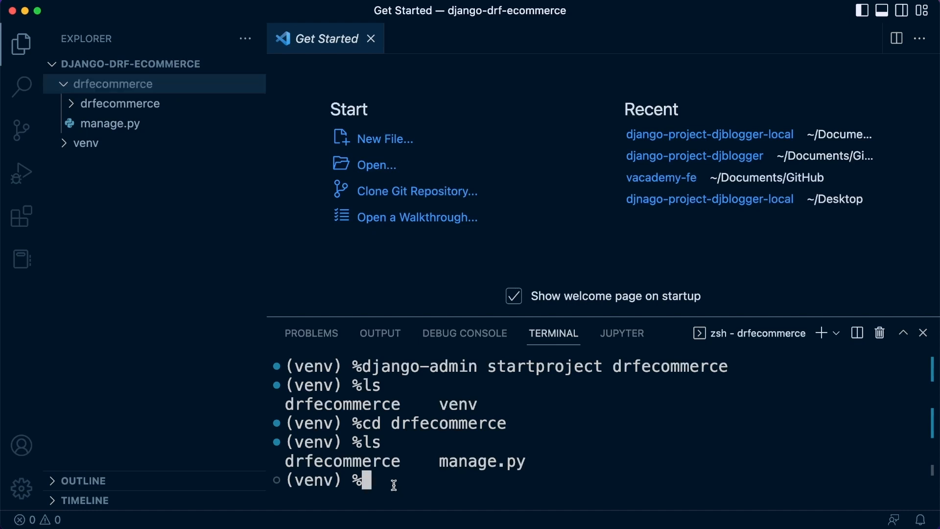
Run python3 ./manage.py runserver to start the Django development server.
{"action": "type", "text": "py"}
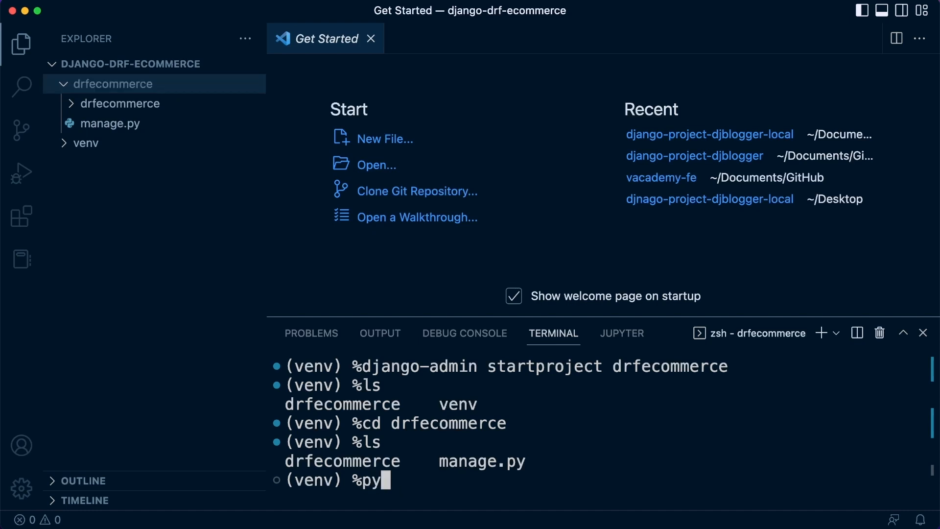
{"action": "type", "text": "thon3"}
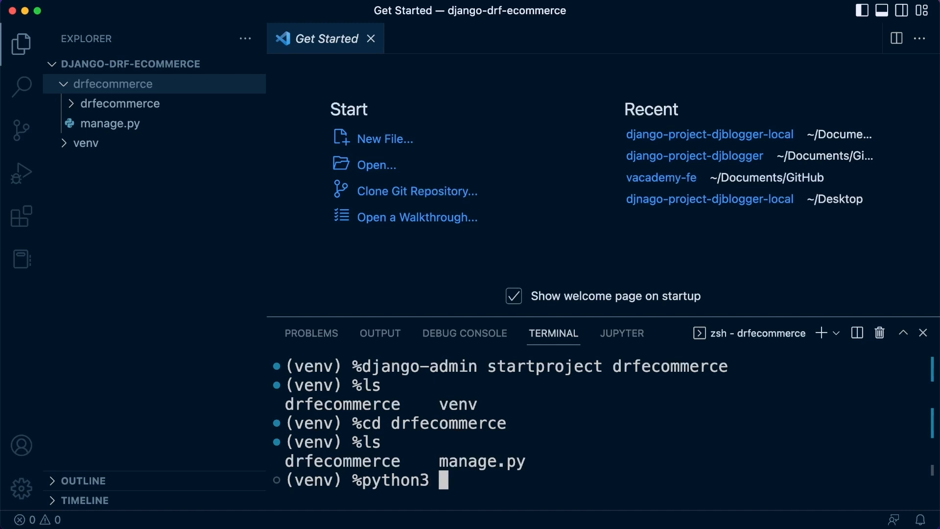
{"action": "type", "text": "./"}
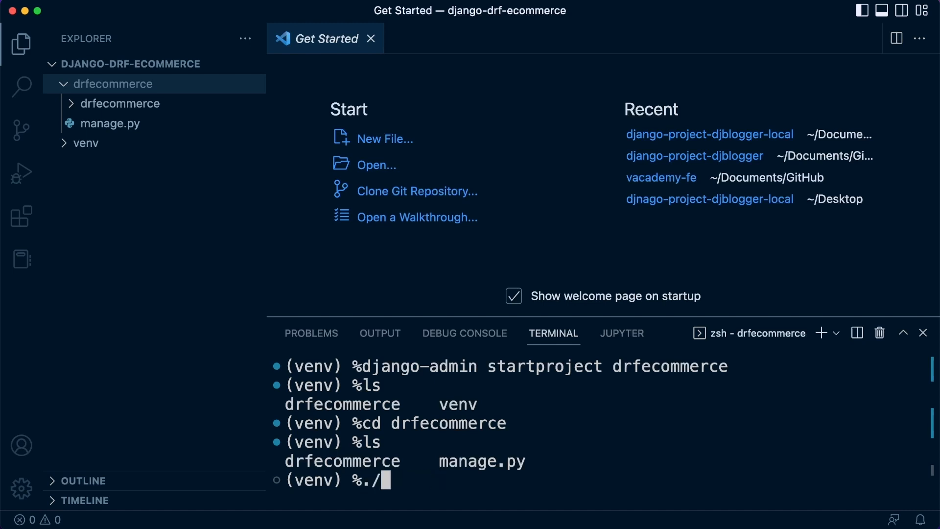
{"action": "type", "text": "ma"}
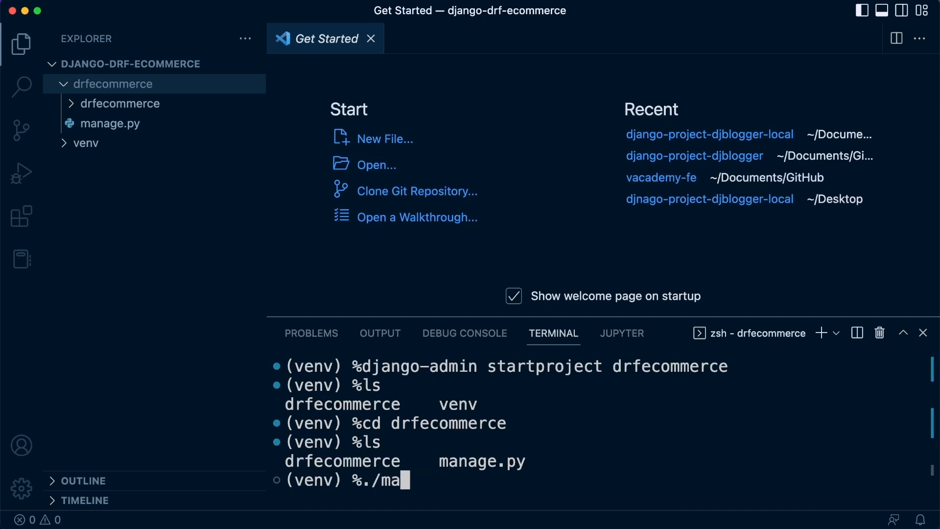
{"action": "type", "text": "nage.py runserv"}
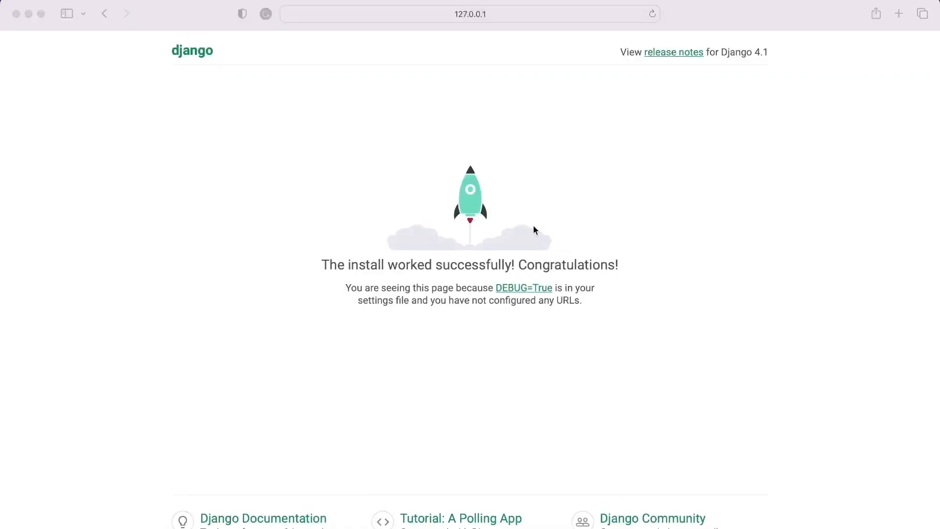
{"action": "mouse_move", "coordinate": [421, 240]}
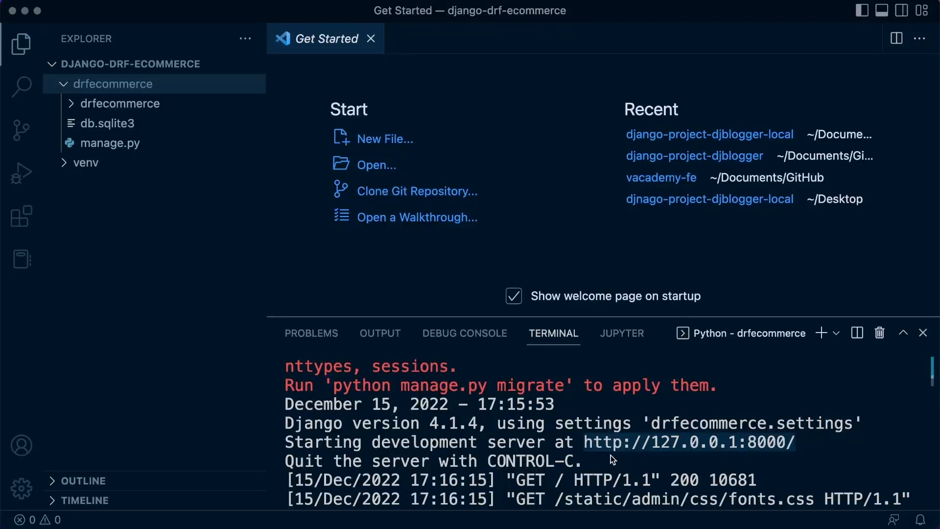
{"action": "mouse_move", "coordinate": [674, 452]}
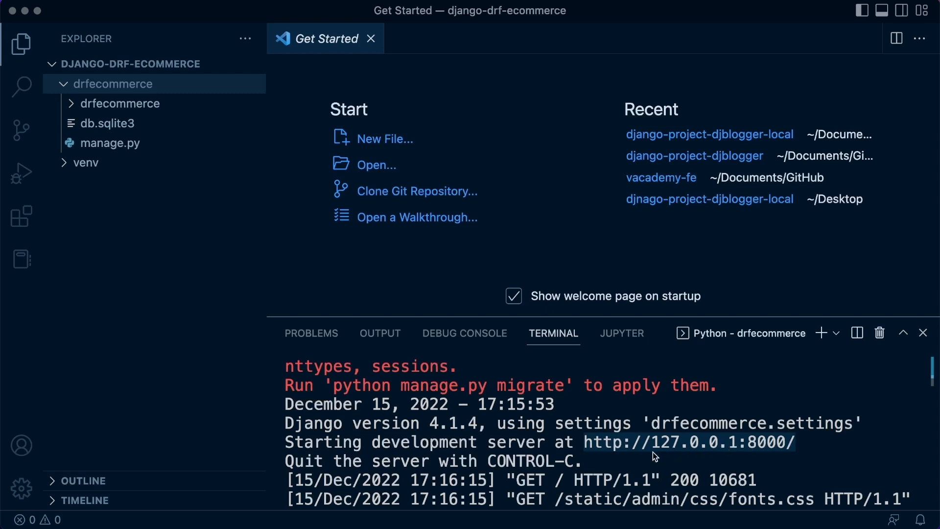
{"action": "mouse_move", "coordinate": [795, 454]}
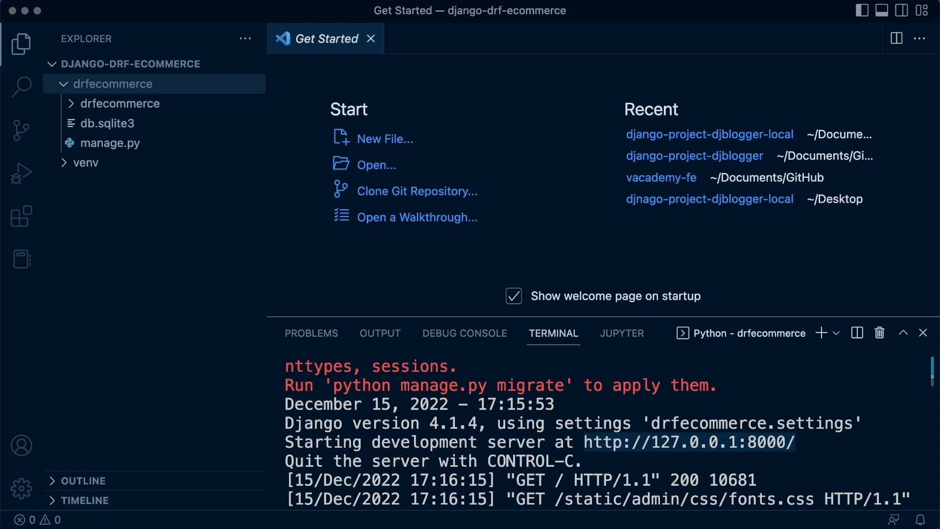
{"action": "scroll", "scroll_direction": "up", "scroll_amount": 3}
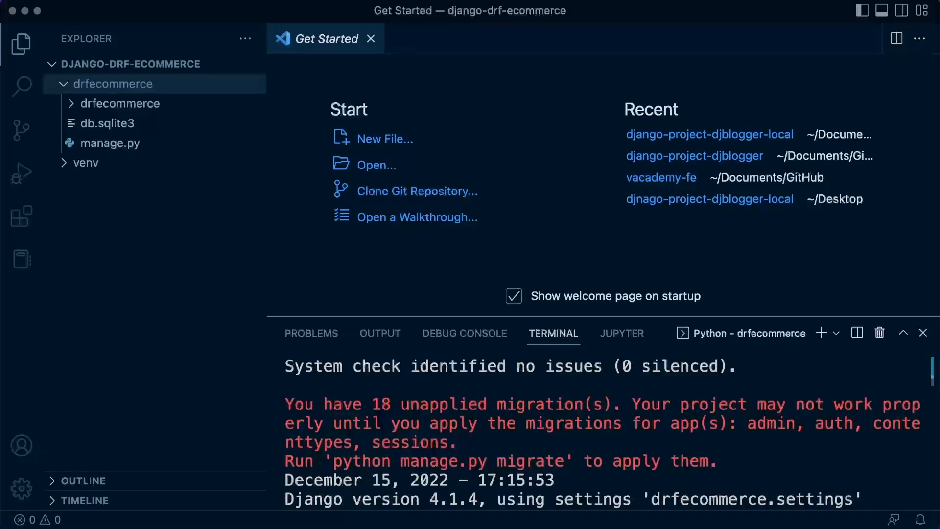
{"action": "mouse_move", "coordinate": [271, 400]}
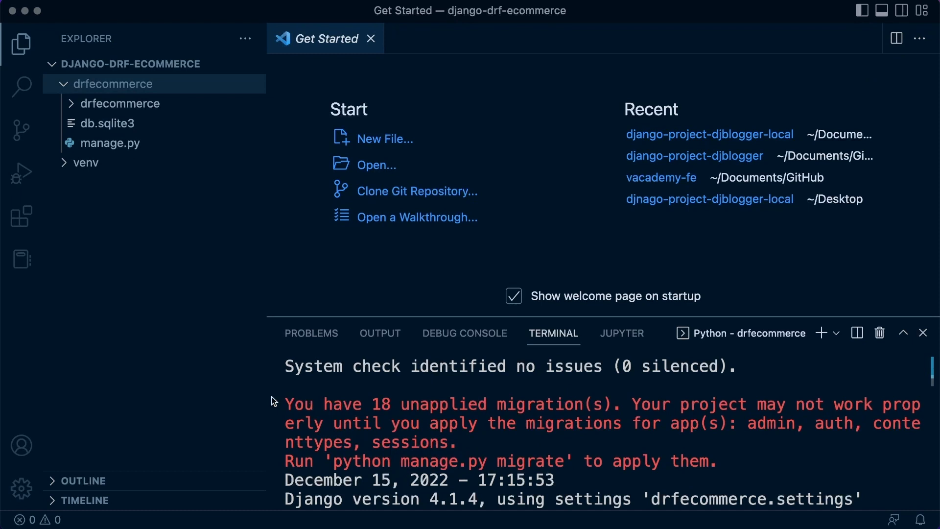
{"action": "mouse_move", "coordinate": [728, 467]}
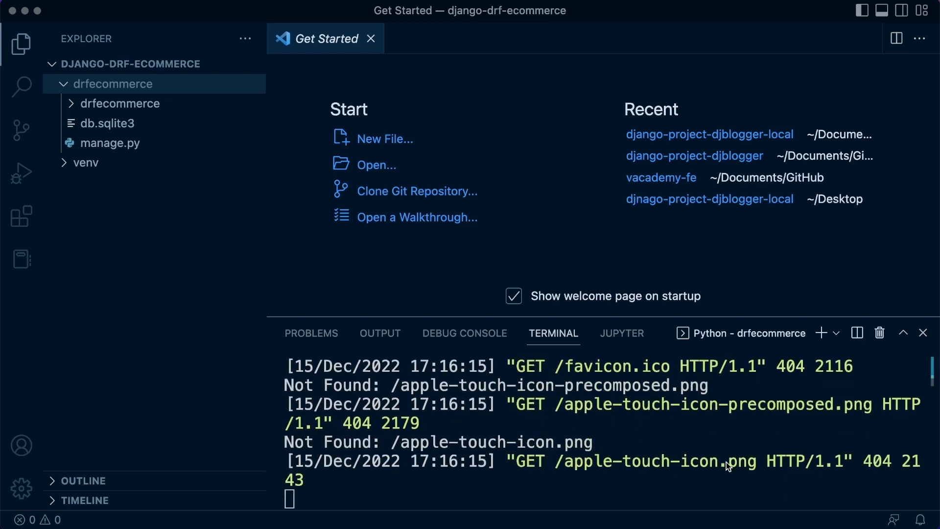
{"action": "mouse_move", "coordinate": [455, 453]}
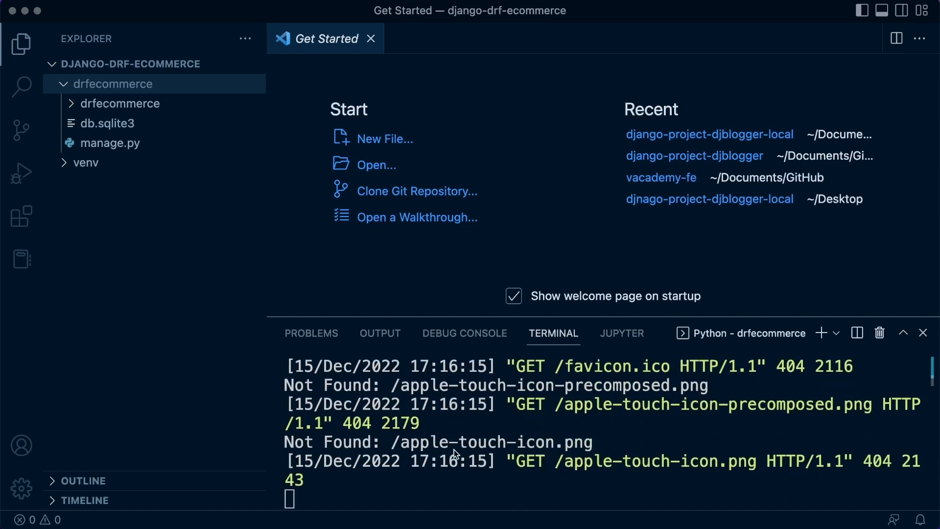
{"action": "mouse_move", "coordinate": [498, 389]}
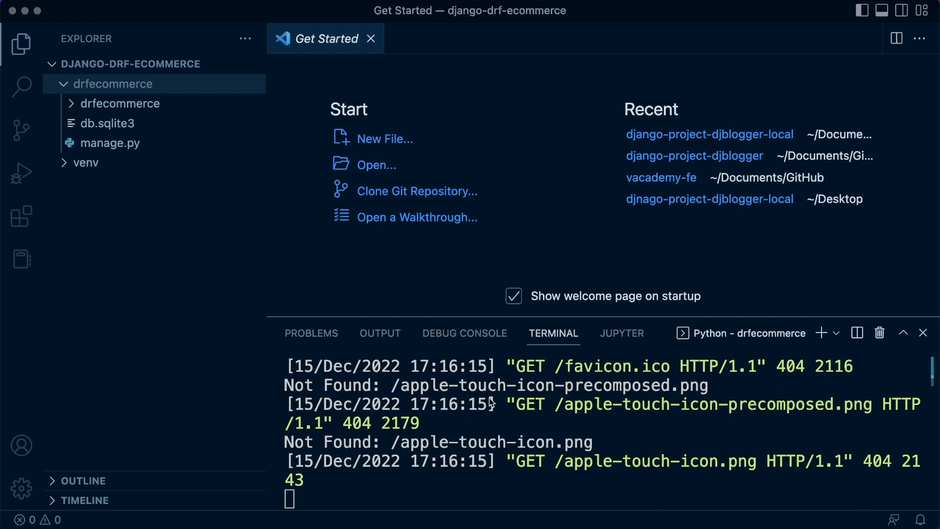
{"action": "mouse_move", "coordinate": [395, 461]}
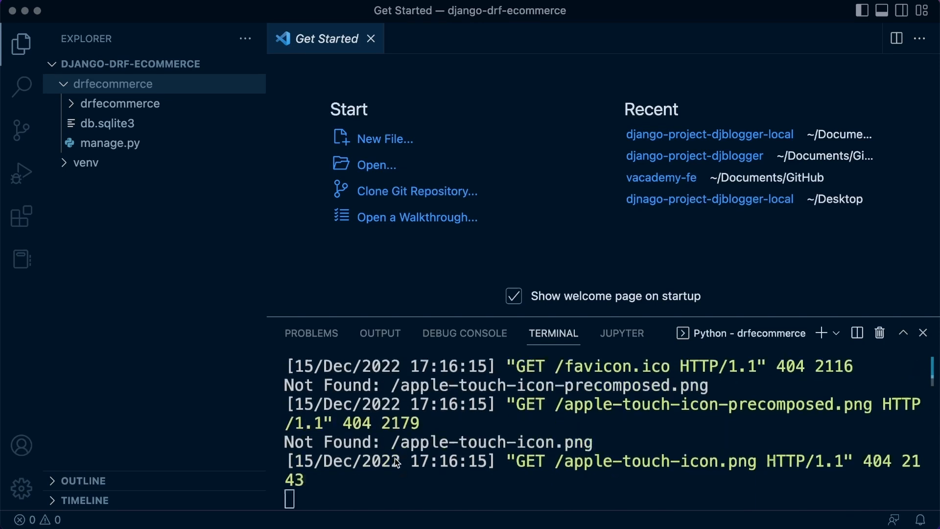
{"action": "mouse_move", "coordinate": [399, 490]}
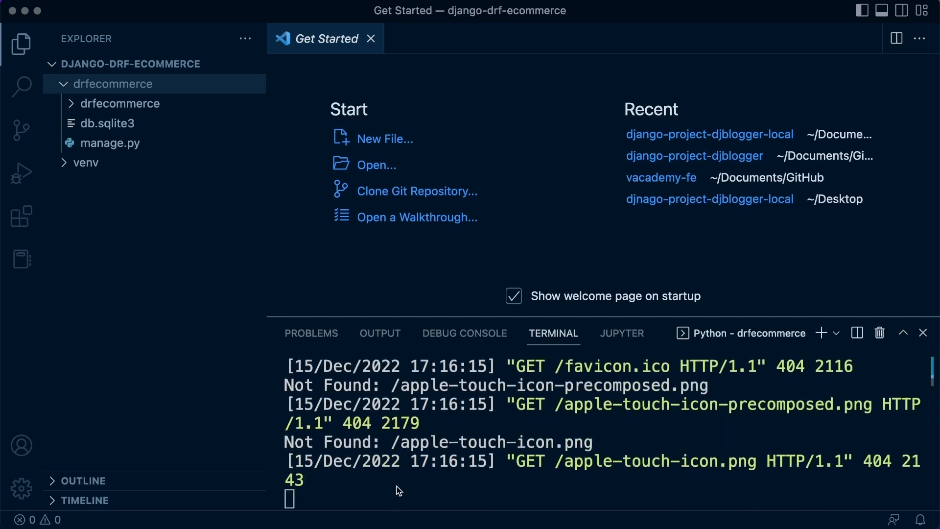
{"action": "type", "text": "sdfkldsfsdf"}
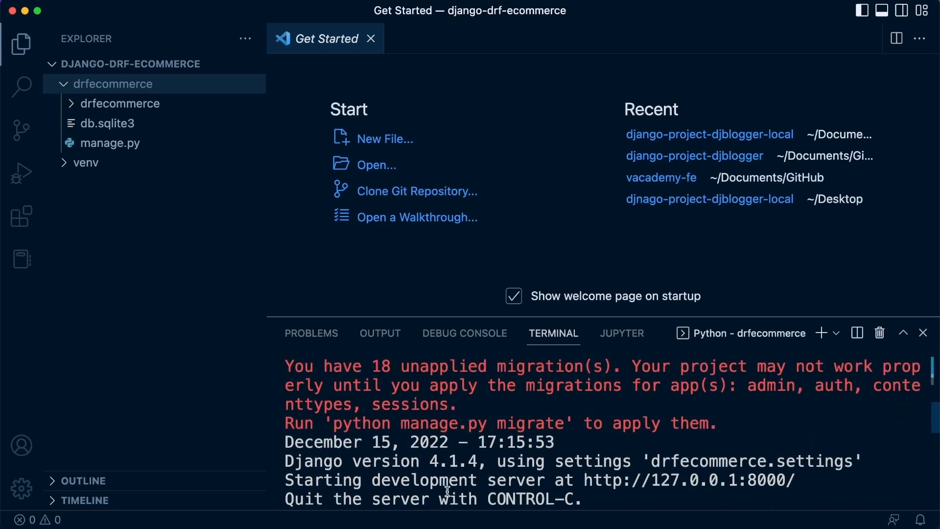
{"action": "scroll", "scroll_direction": "down", "scroll_amount": 3}
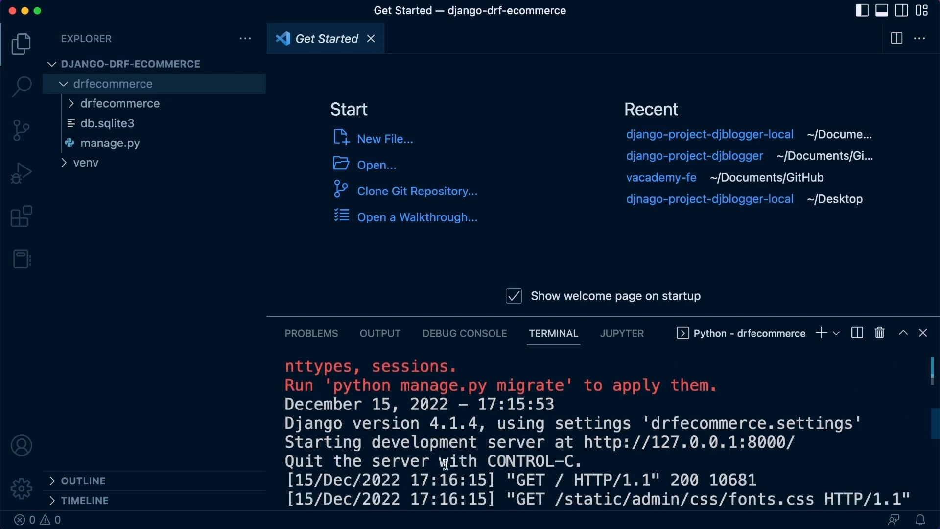